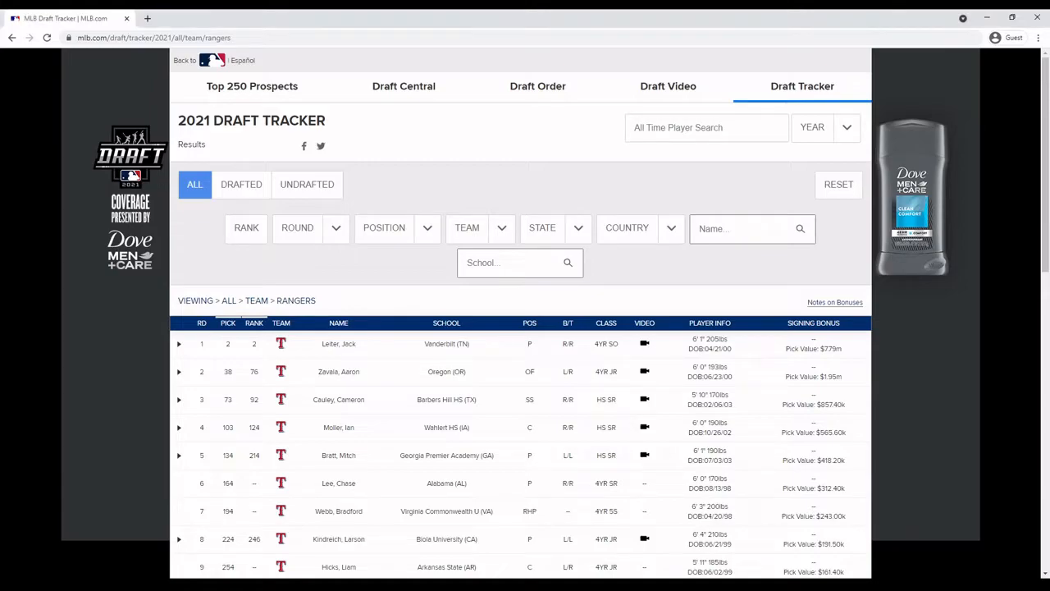
mouse_move(881, 409)
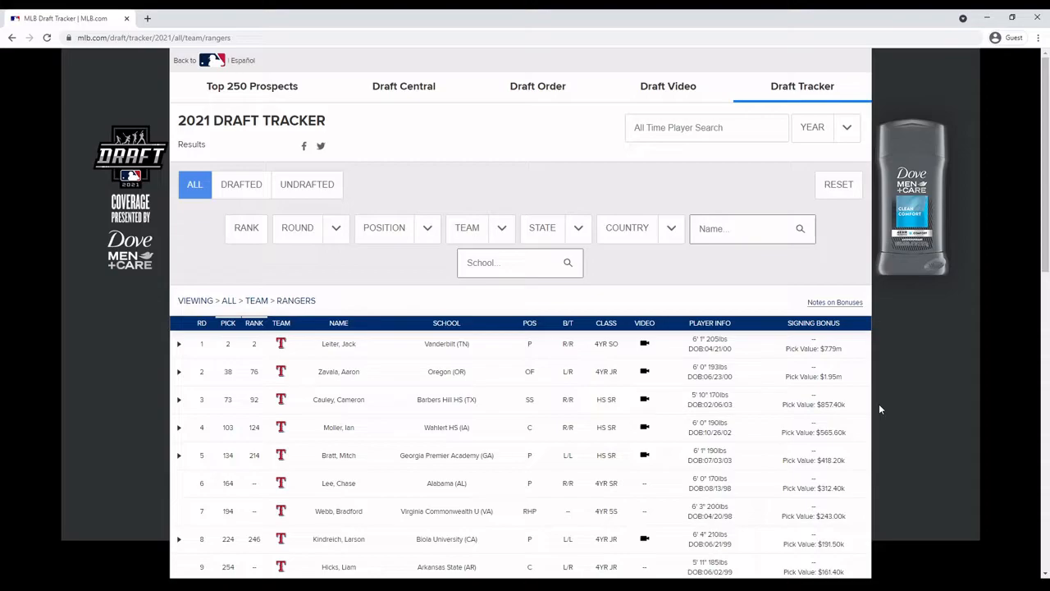
- Scroll through the Rangers' 2021 picks, schools, positions and pick values to round 20
scroll(down, 3)
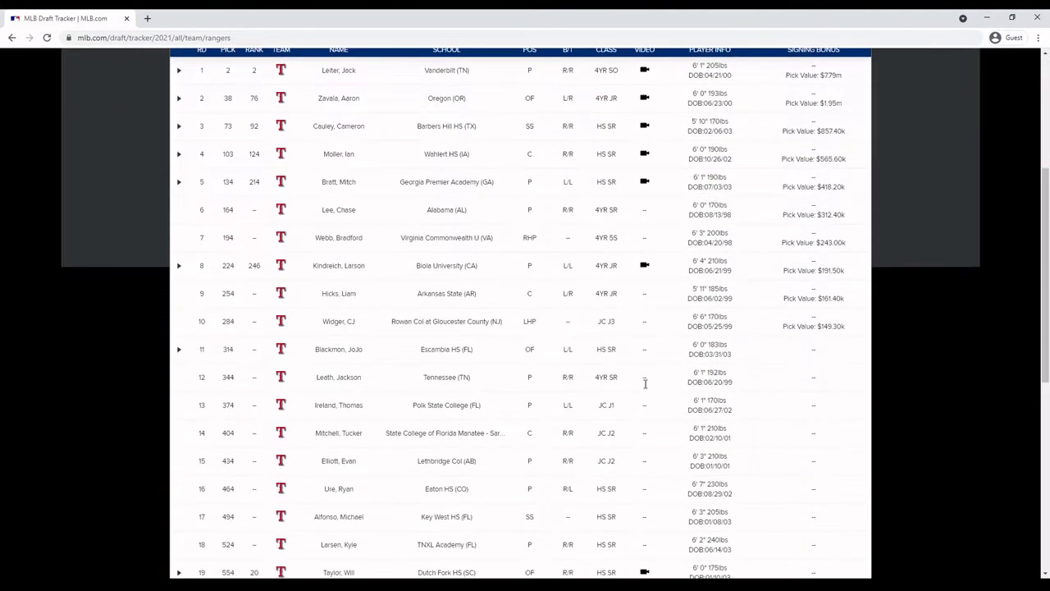
mouse_move(268, 407)
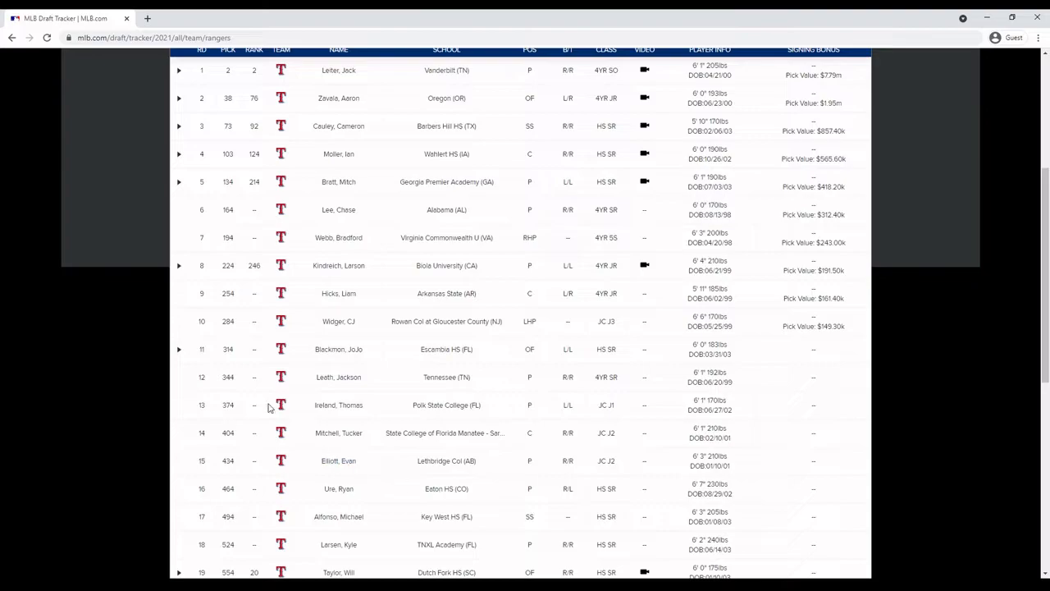
mouse_move(570, 438)
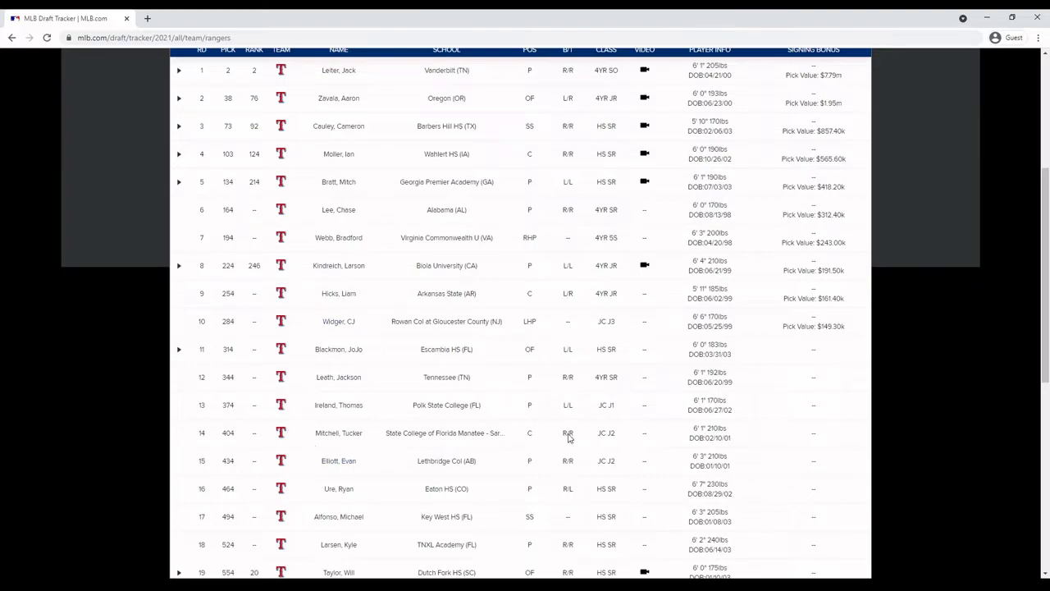
mouse_move(152, 360)
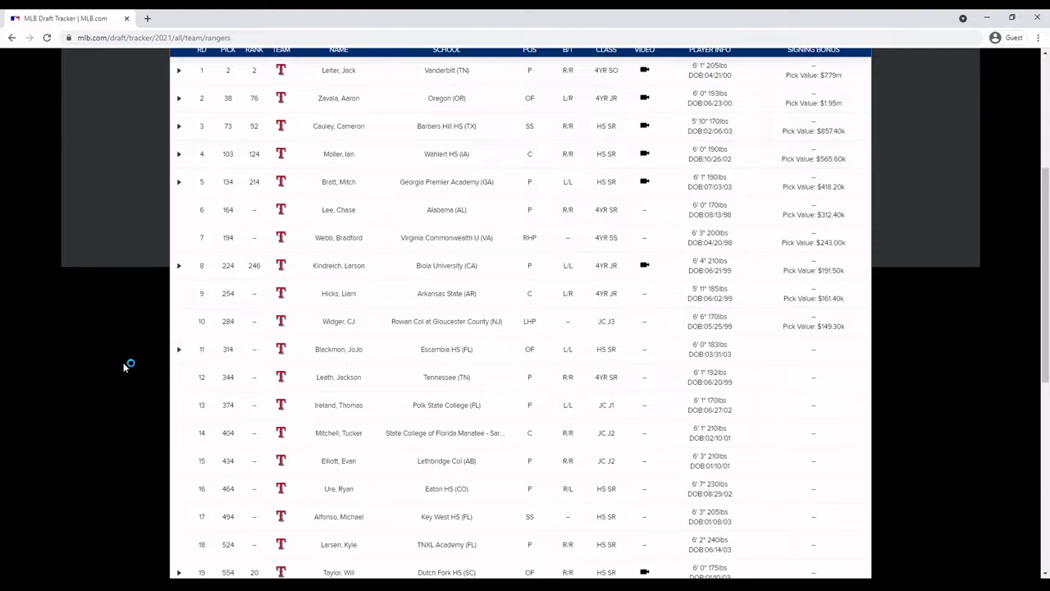
mouse_move(125, 367)
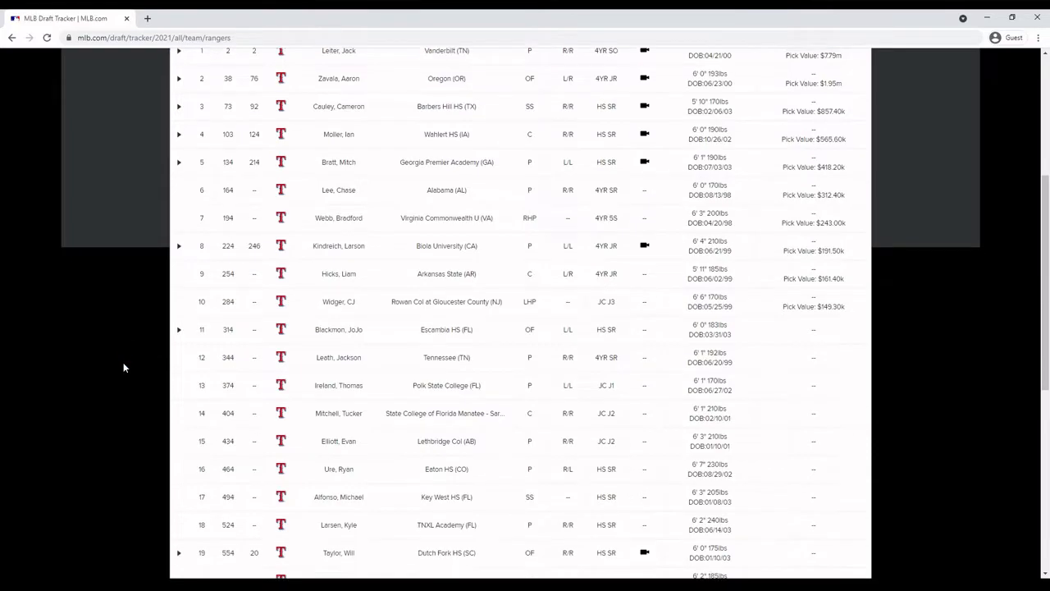
scroll(down, 3)
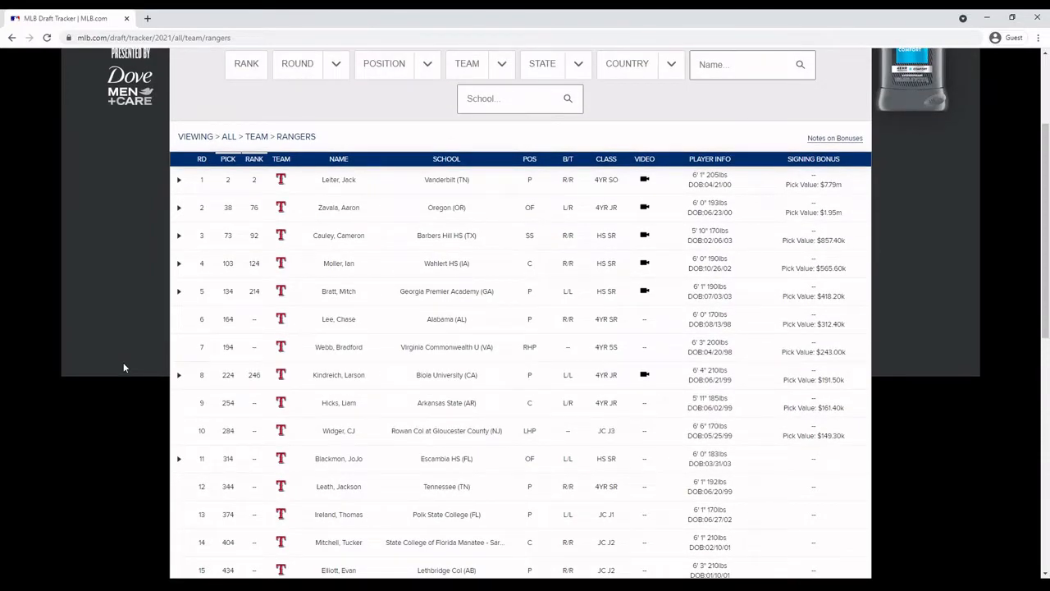
scroll(down, 3)
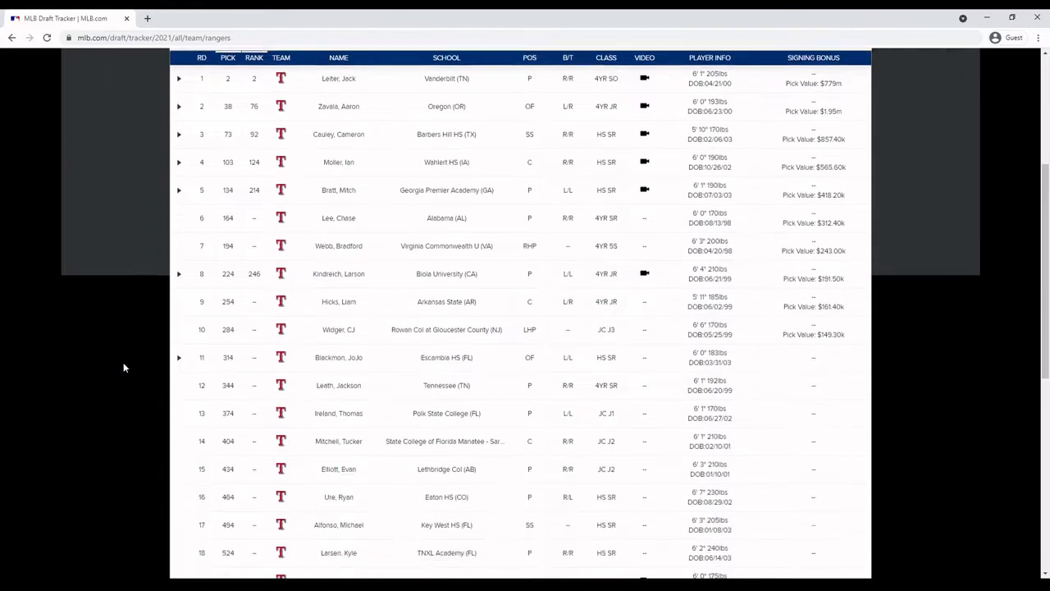
scroll(down, 3)
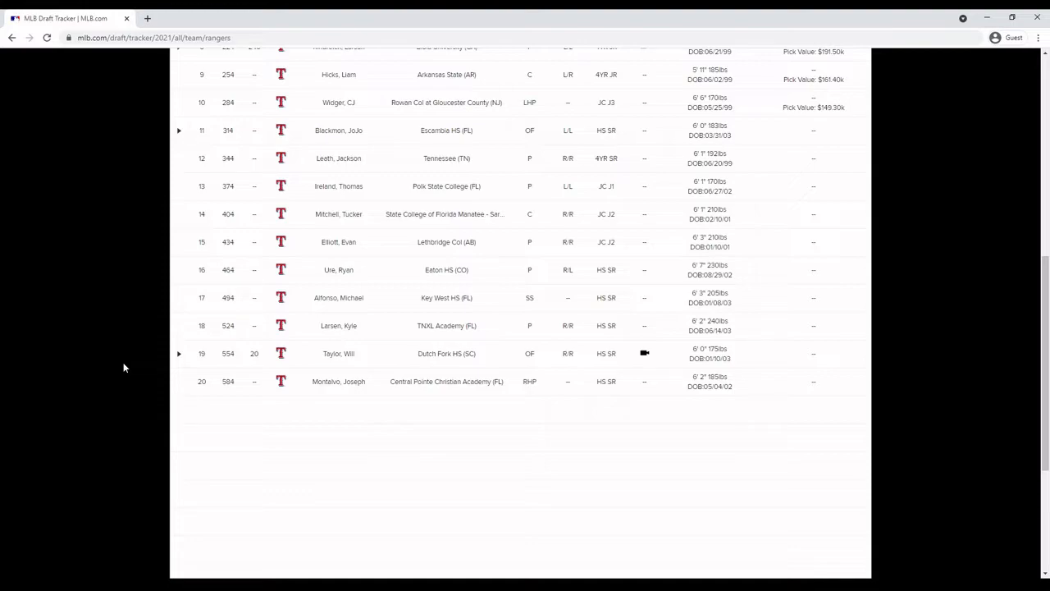
- Scroll back up to the filters and the Rangers' first-round selections
scroll(up, 3)
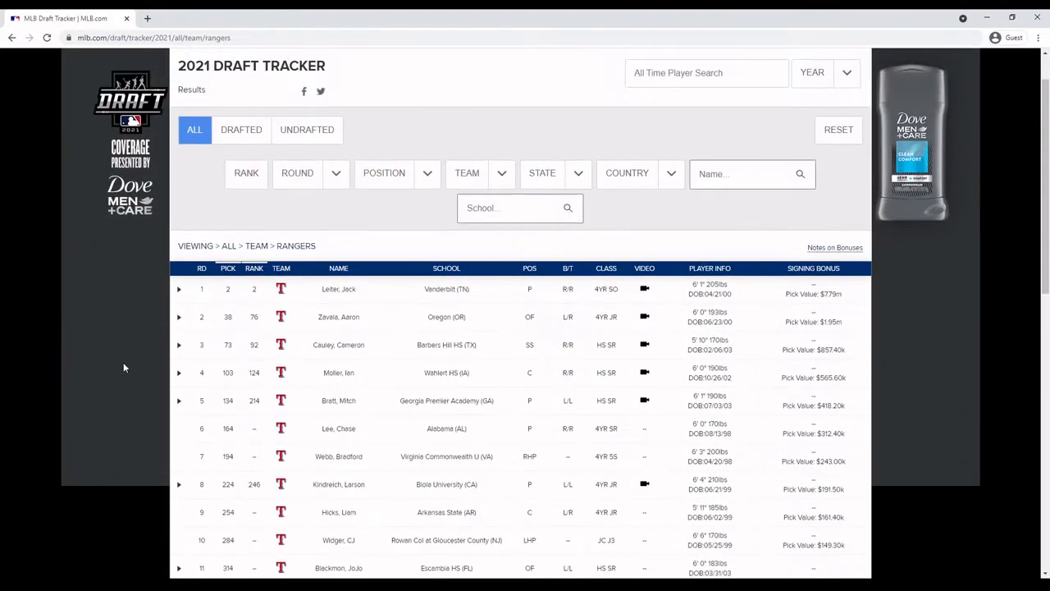
scroll(down, 3)
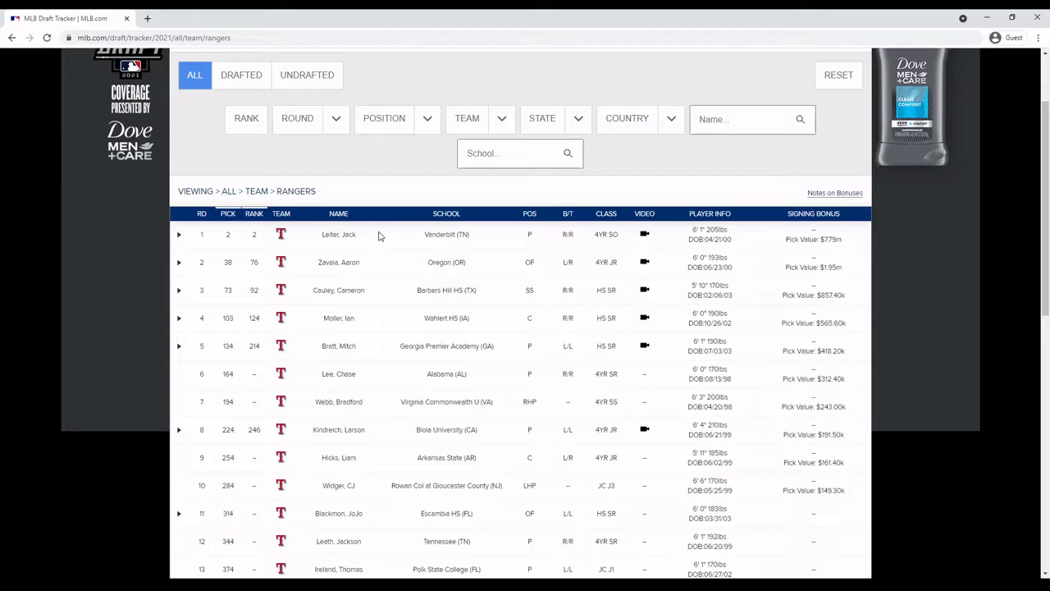
click(178, 234)
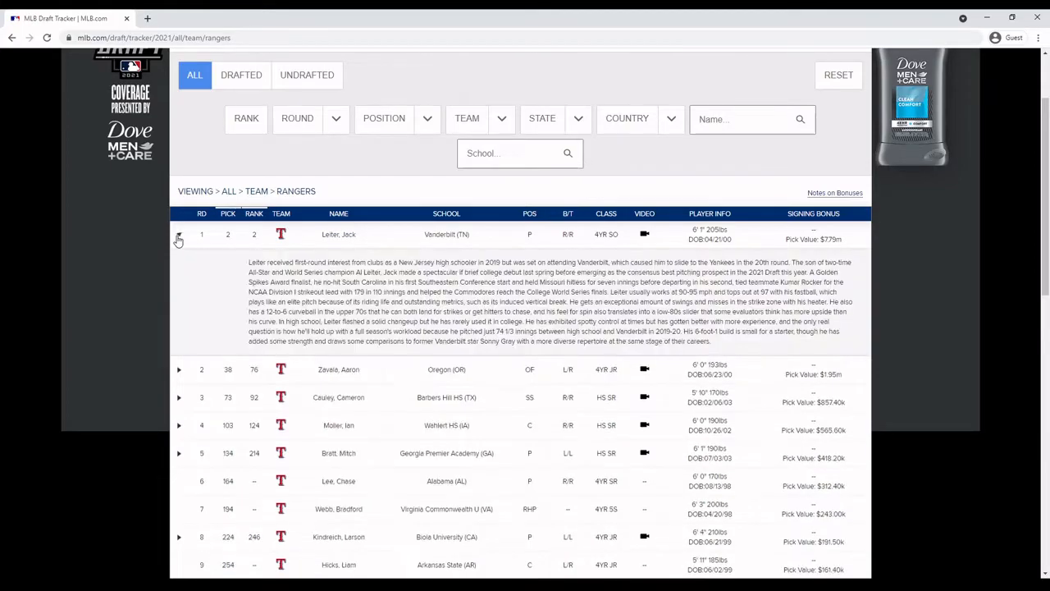
click(178, 234)
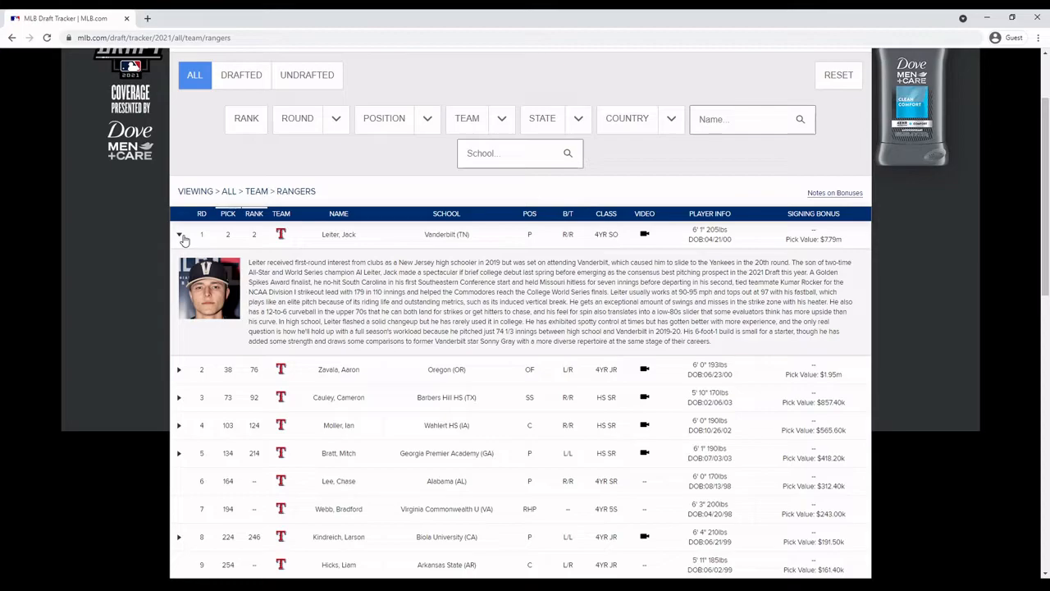
click(179, 235)
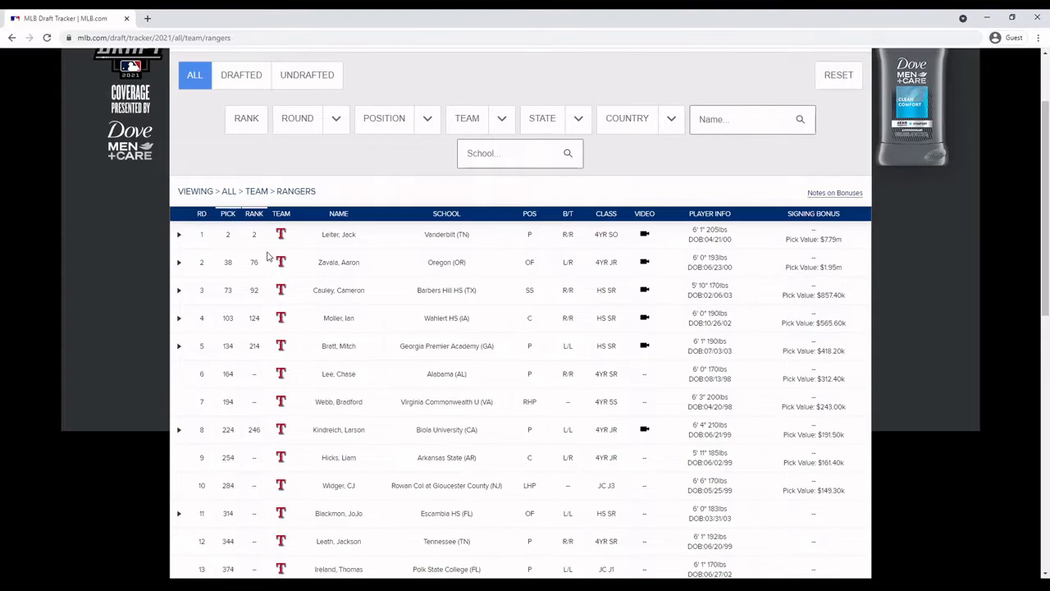
mouse_move(236, 267)
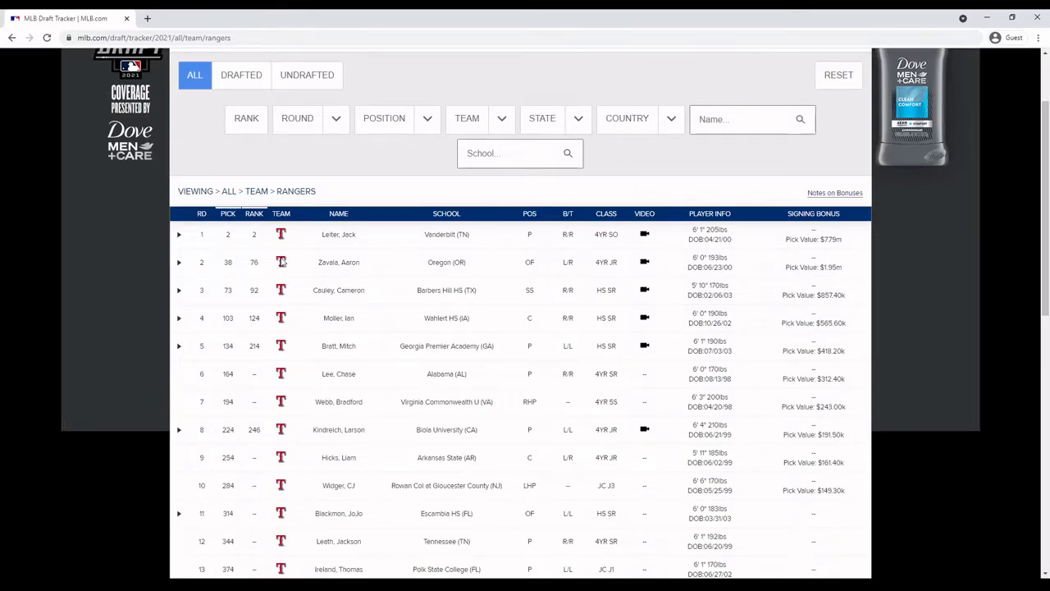
mouse_move(249, 328)
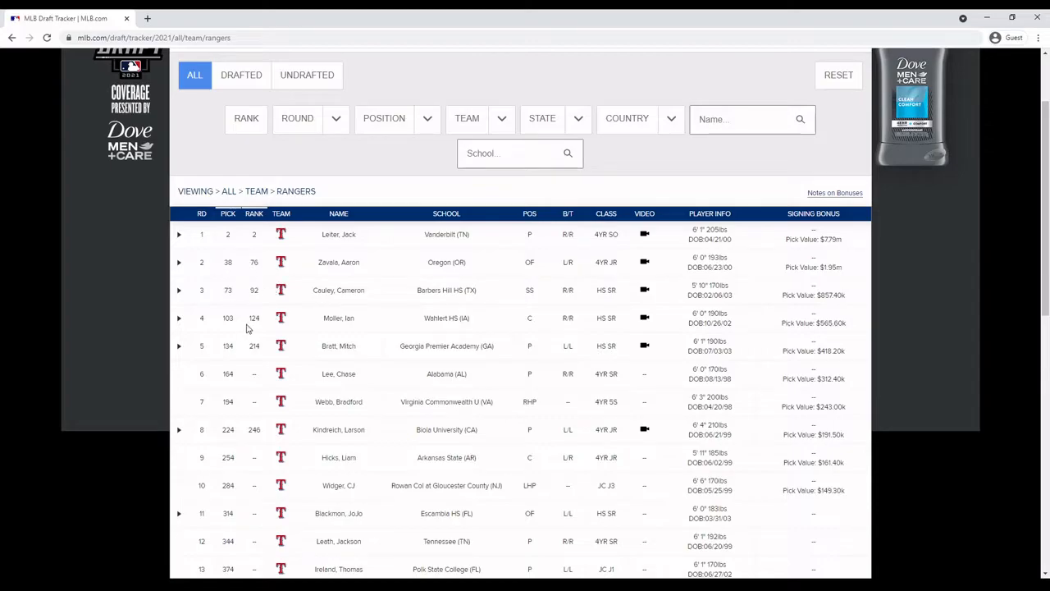
mouse_move(234, 328)
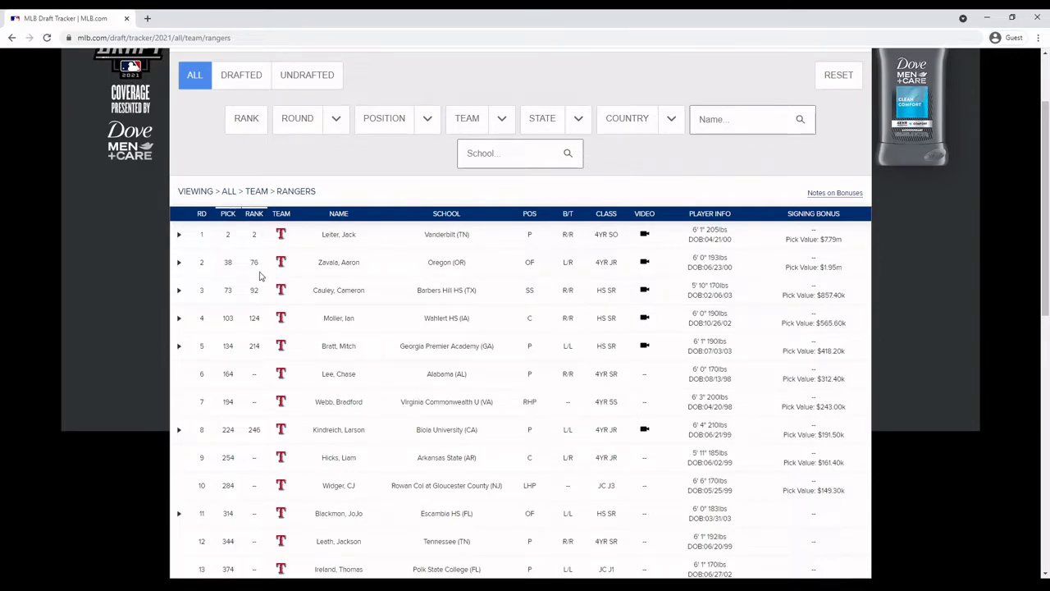
click(178, 262)
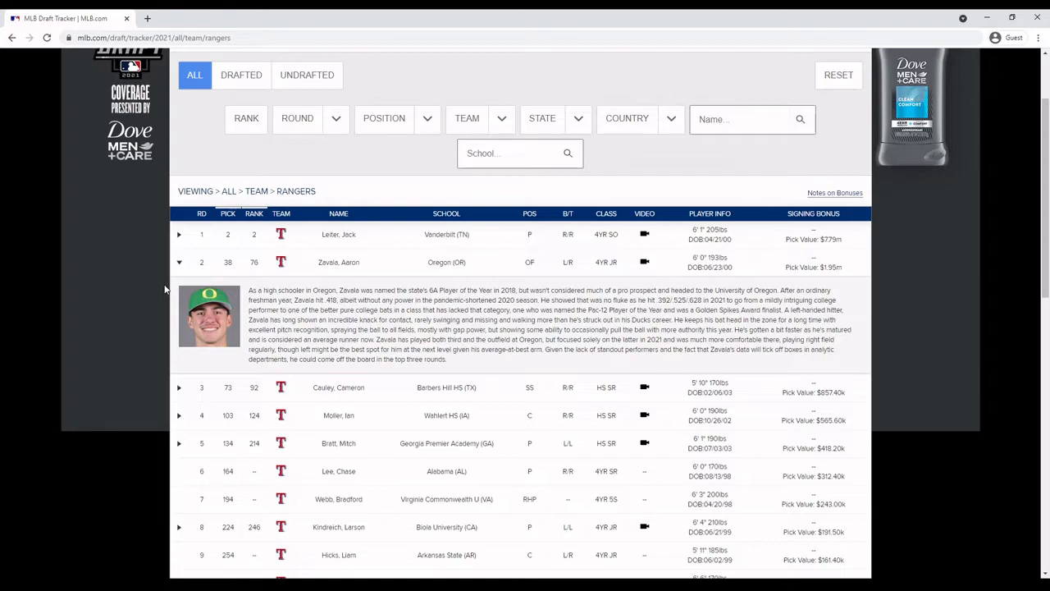
click(179, 262)
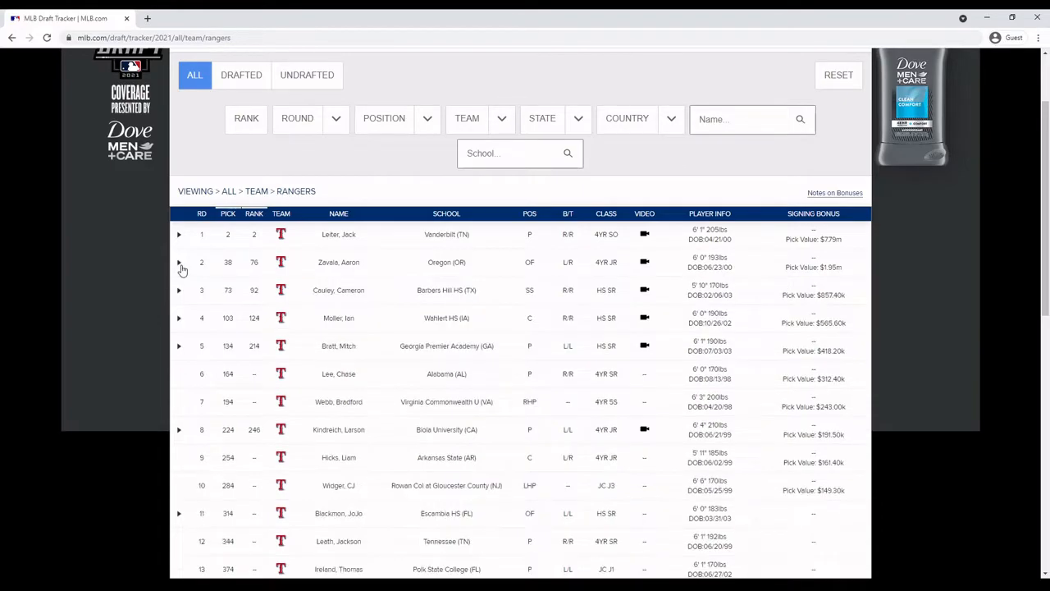
scroll(down, 3)
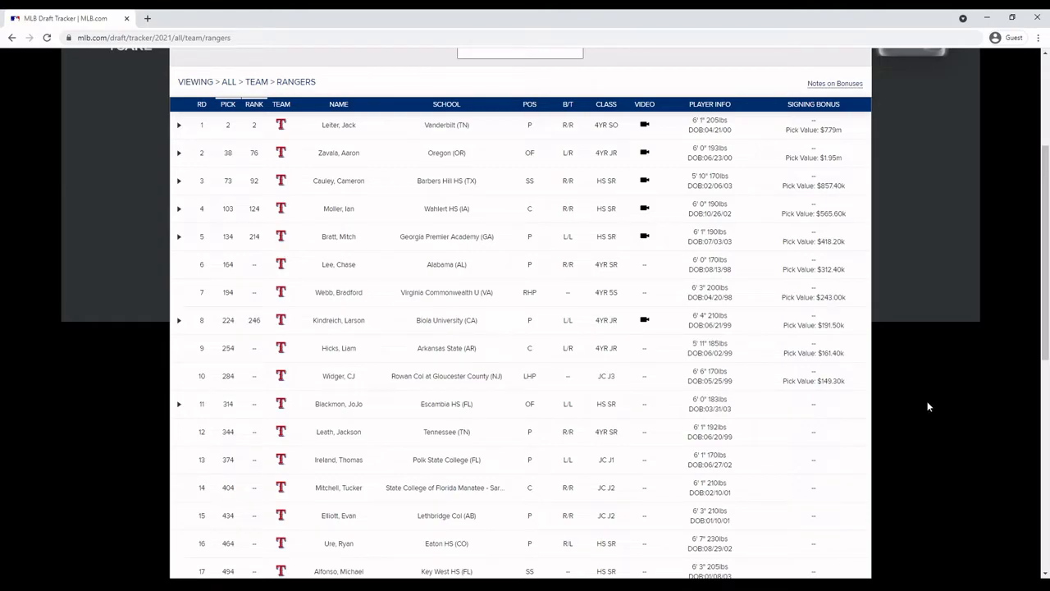
mouse_move(902, 400)
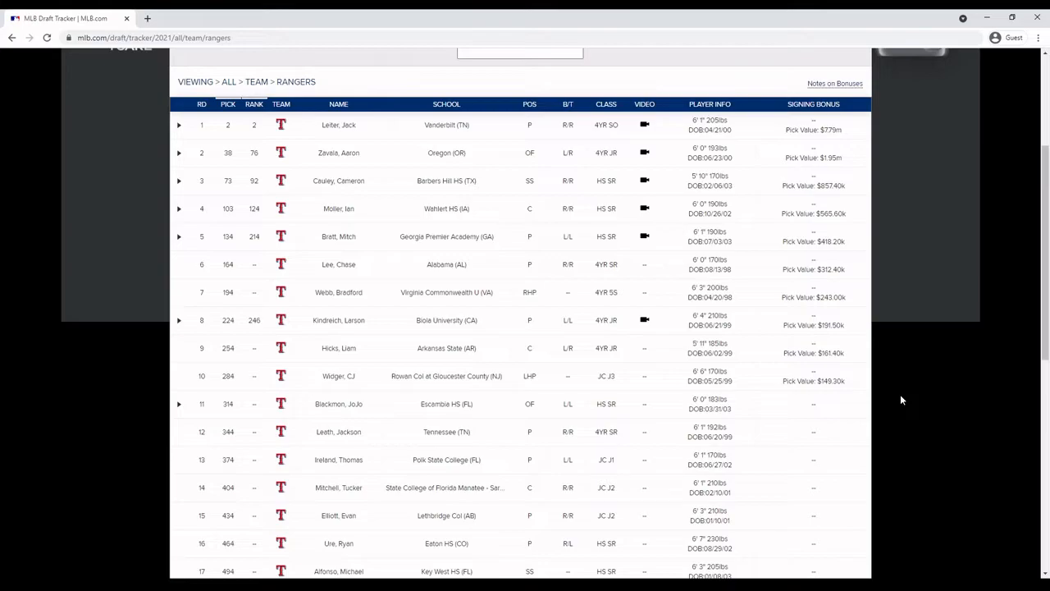
mouse_move(380, 175)
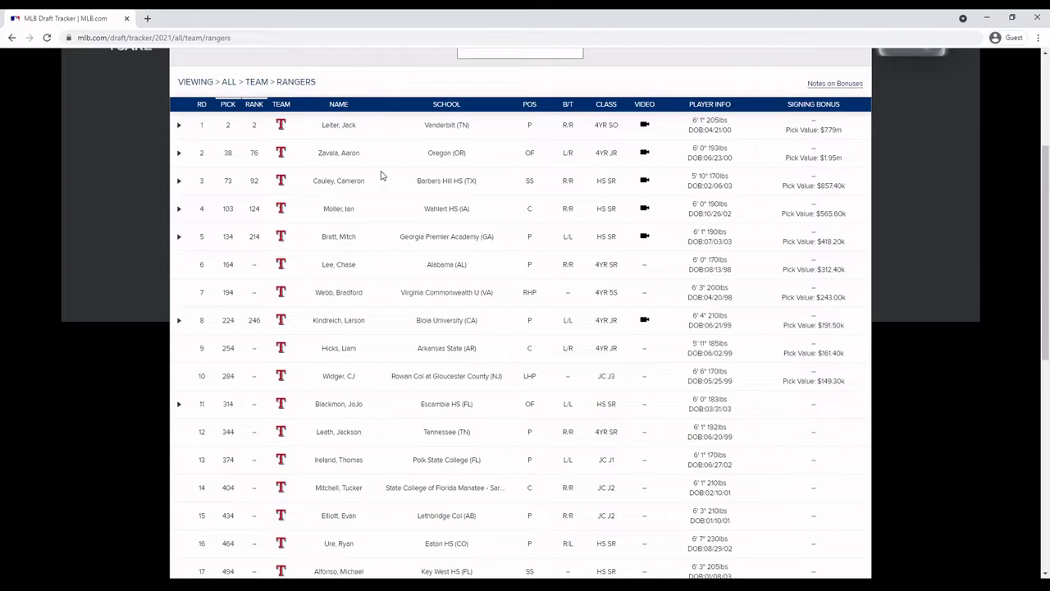
click(179, 180)
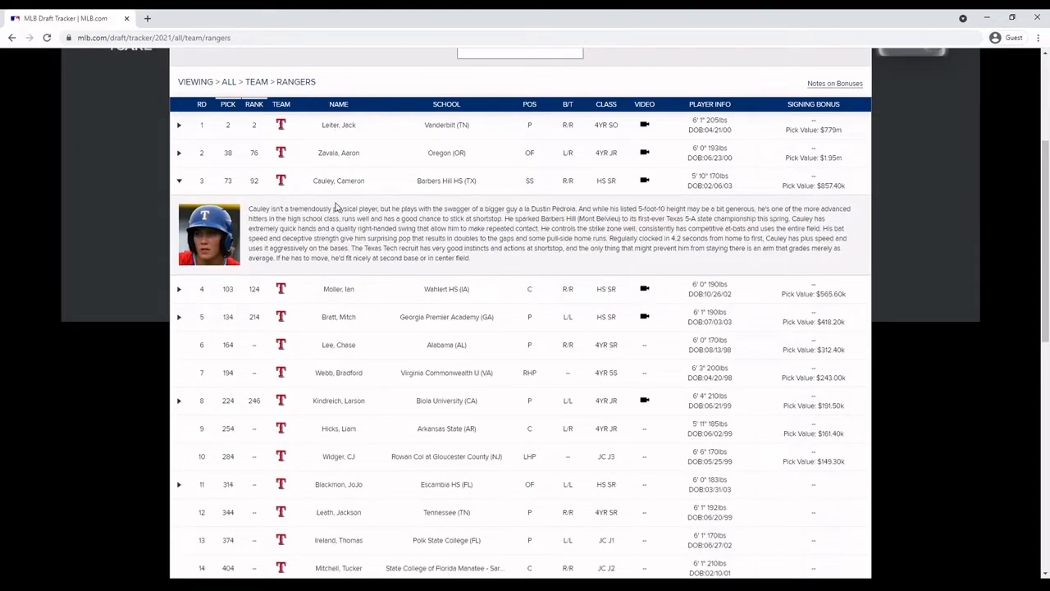
- Scroll down through Cameron Cauley's round 3 scouting report and the picks below it
scroll(down, 3)
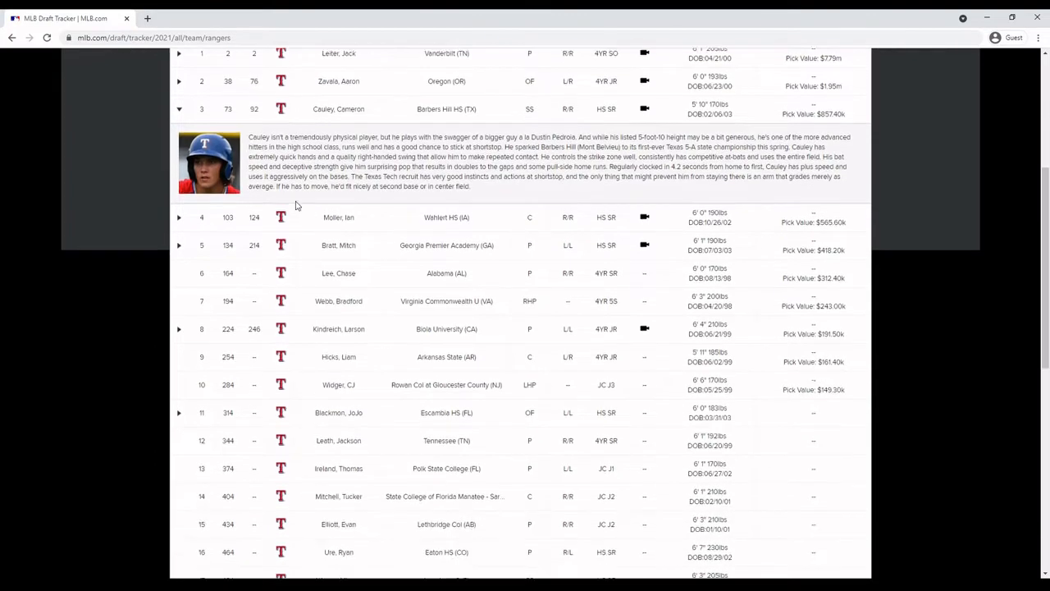
scroll(down, 3)
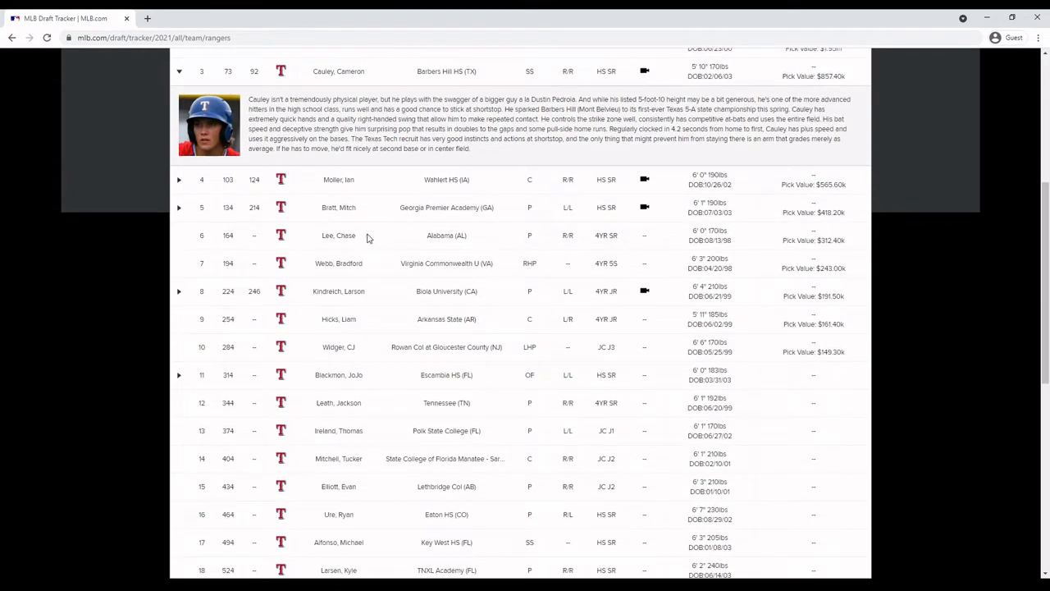
scroll(down, 3)
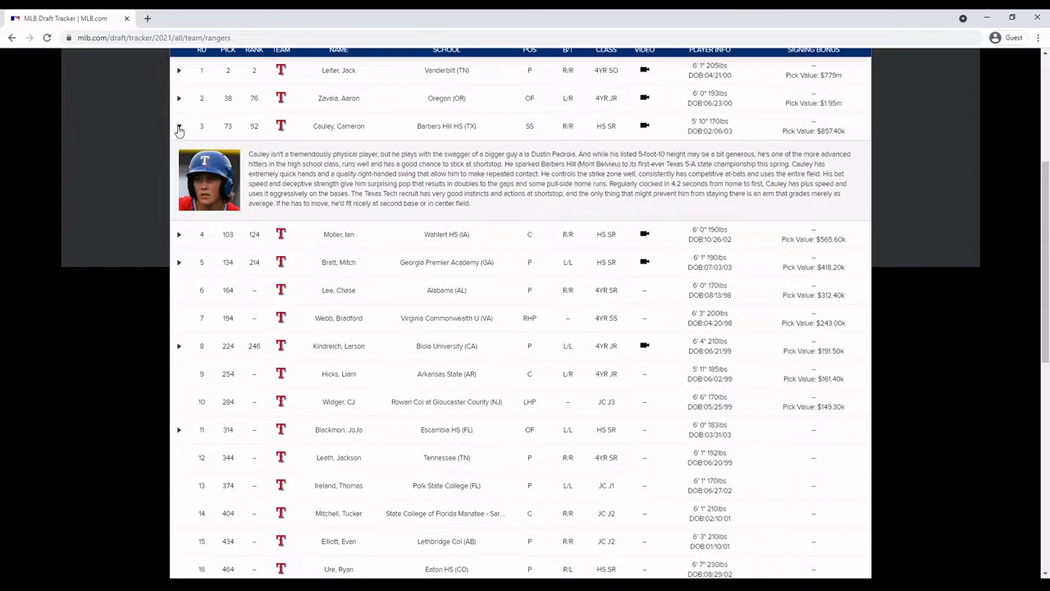
- Collapse Cameron Cauley's round 3 scouting bio
click(179, 126)
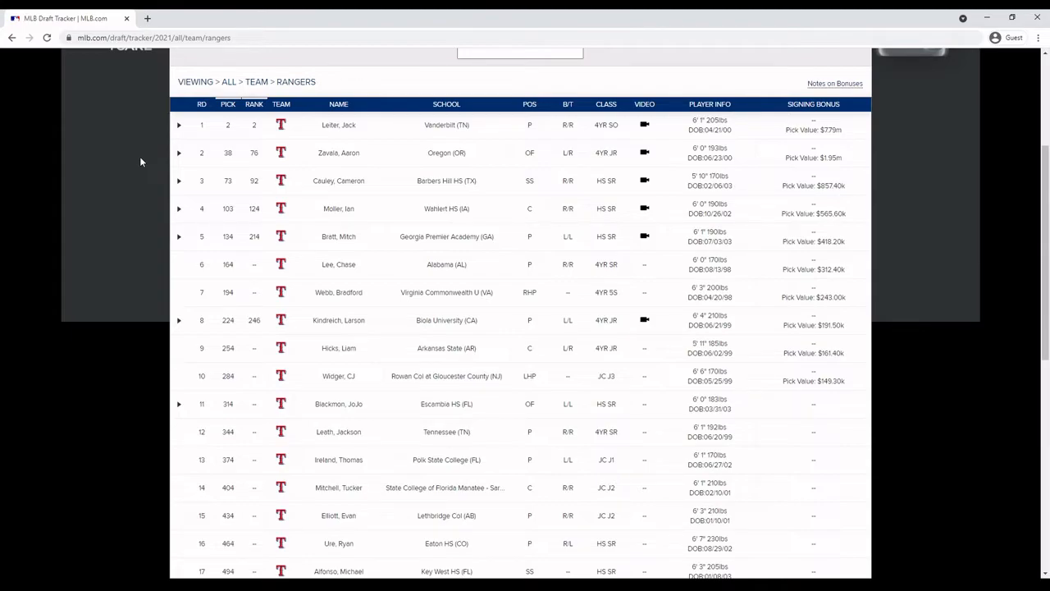
mouse_move(172, 165)
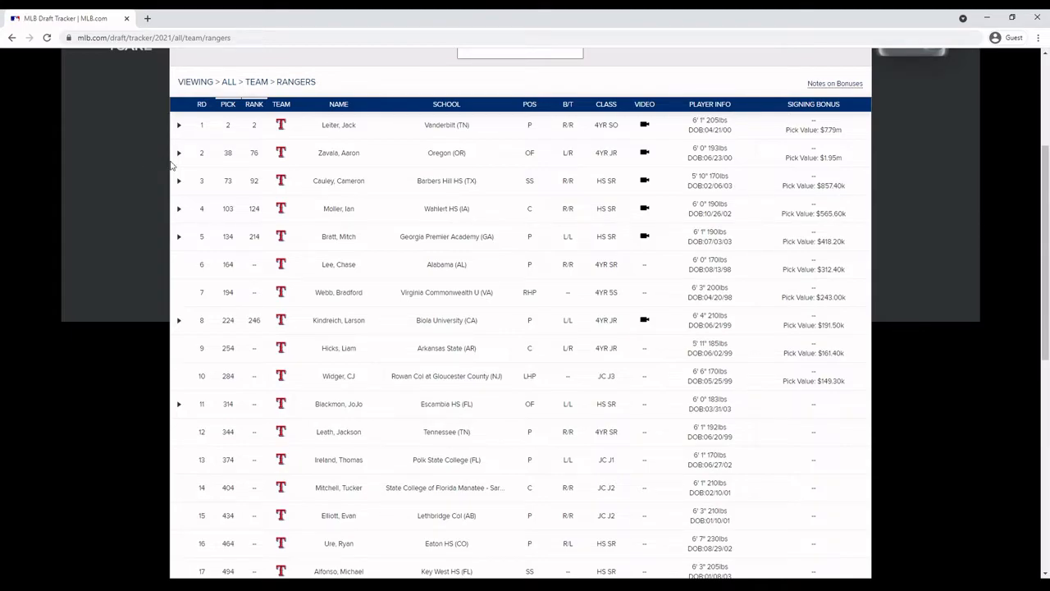
- Expand Ian Moller's round 4 scouting bio, then collapse it again
click(179, 209)
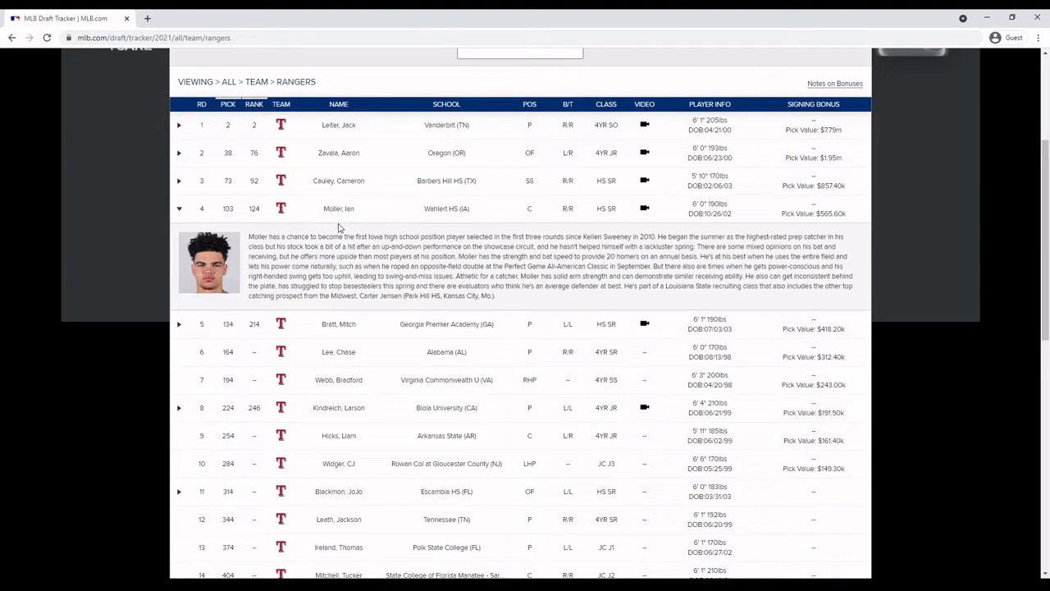
mouse_move(319, 221)
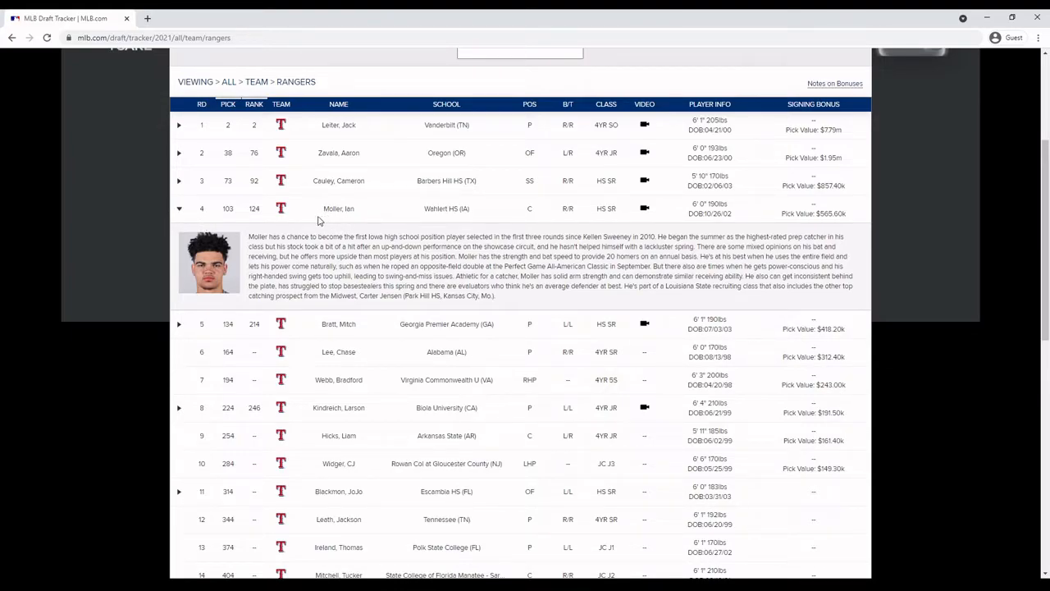
click(179, 209)
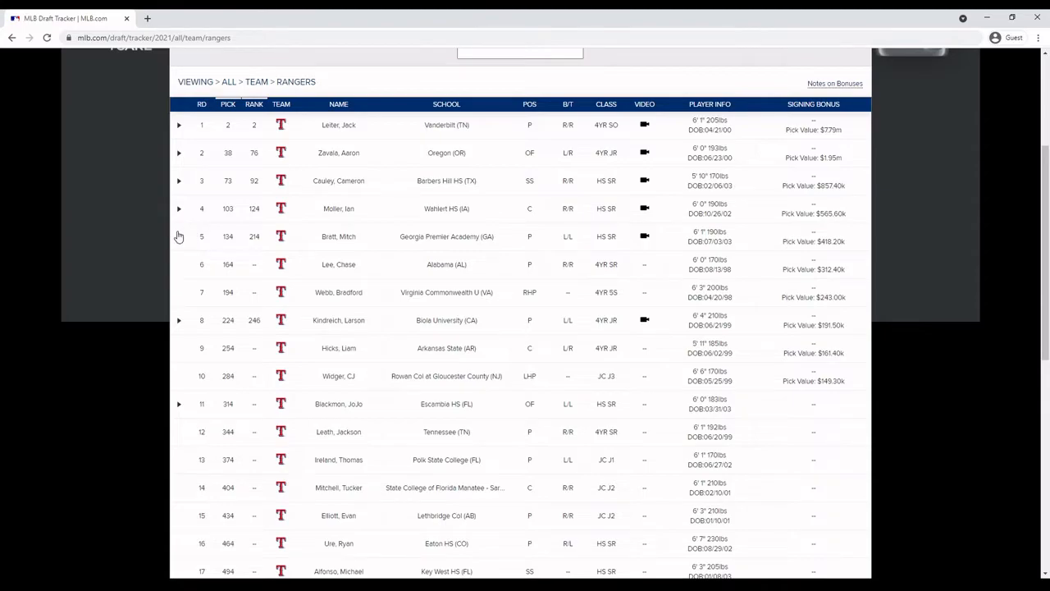
click(178, 236)
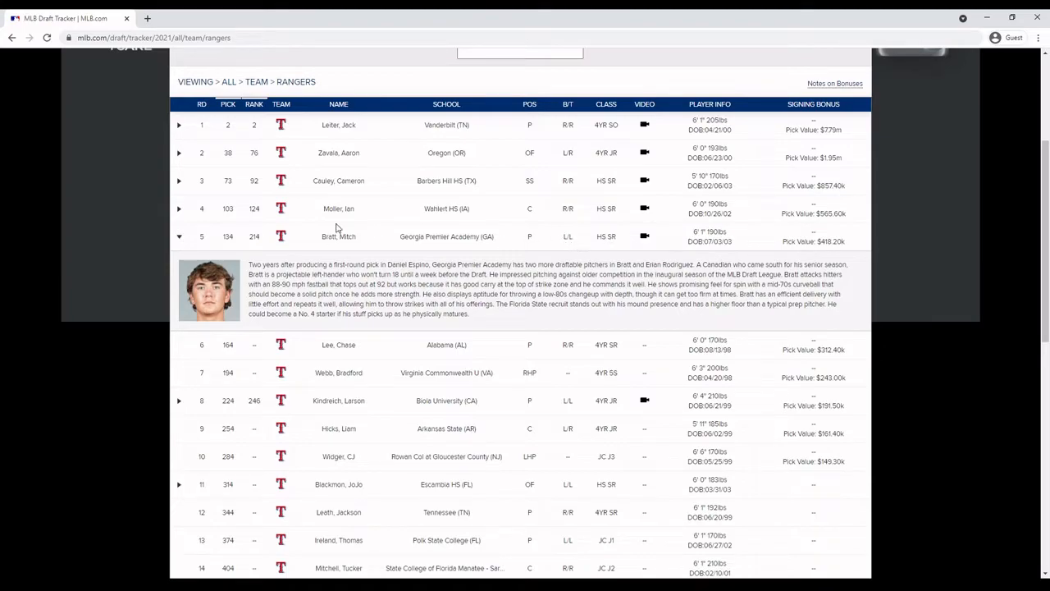
click(179, 237)
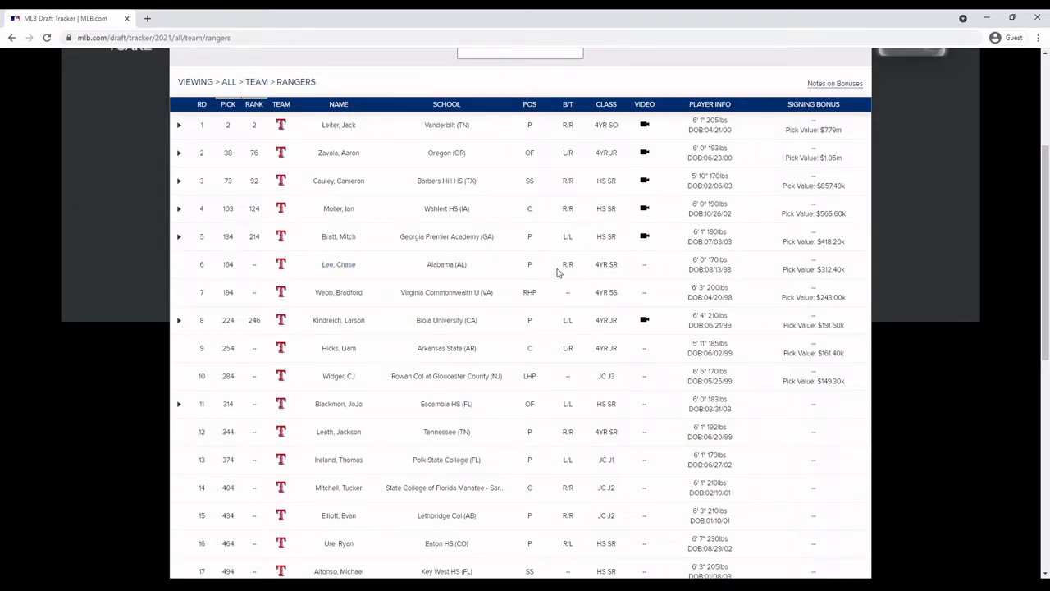
mouse_move(581, 275)
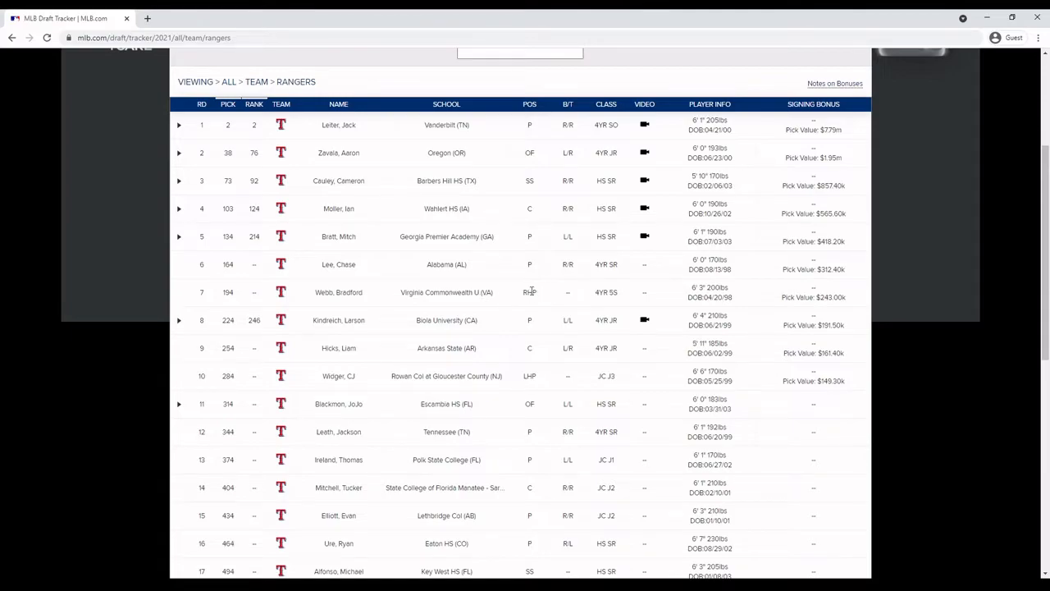
mouse_move(580, 341)
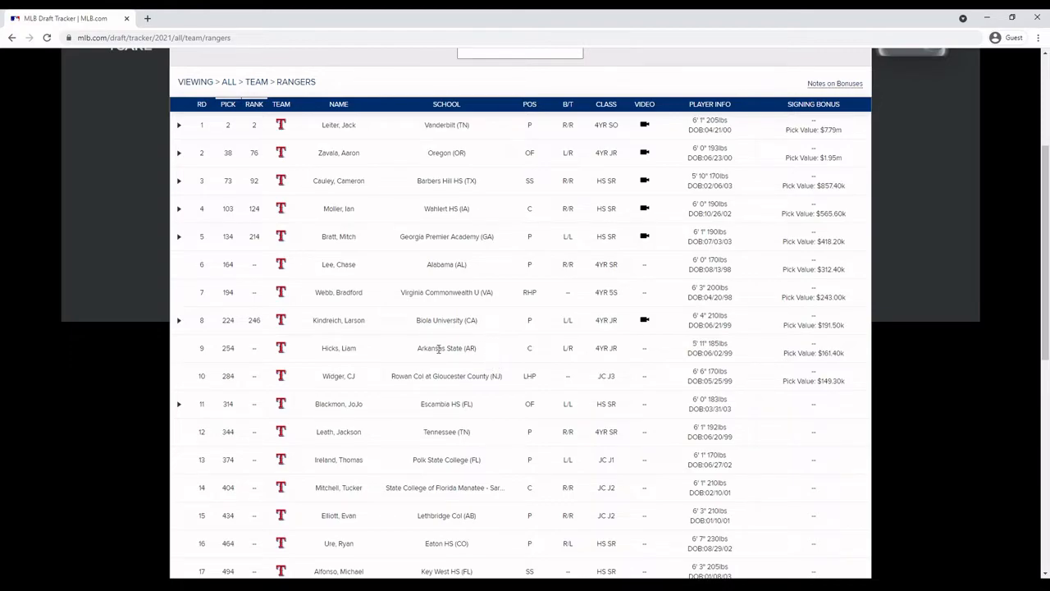
mouse_move(255, 324)
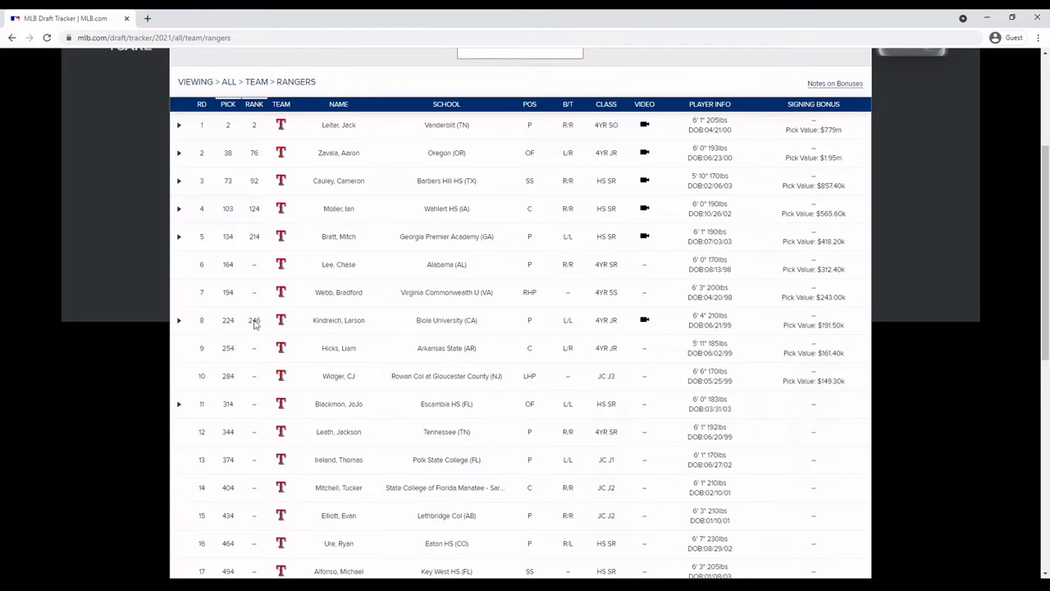
mouse_move(230, 162)
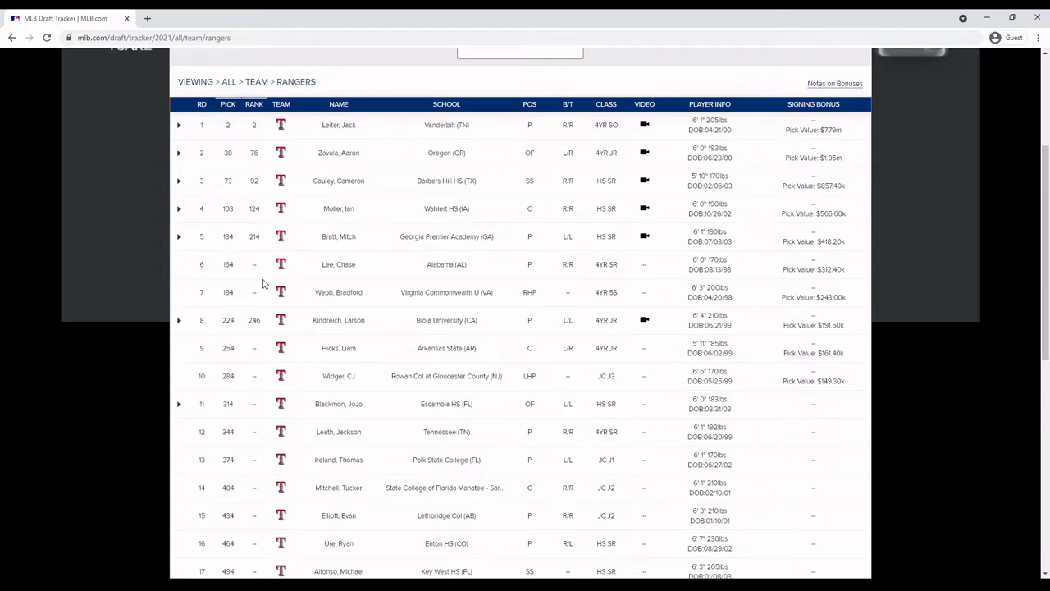
scroll(down, 3)
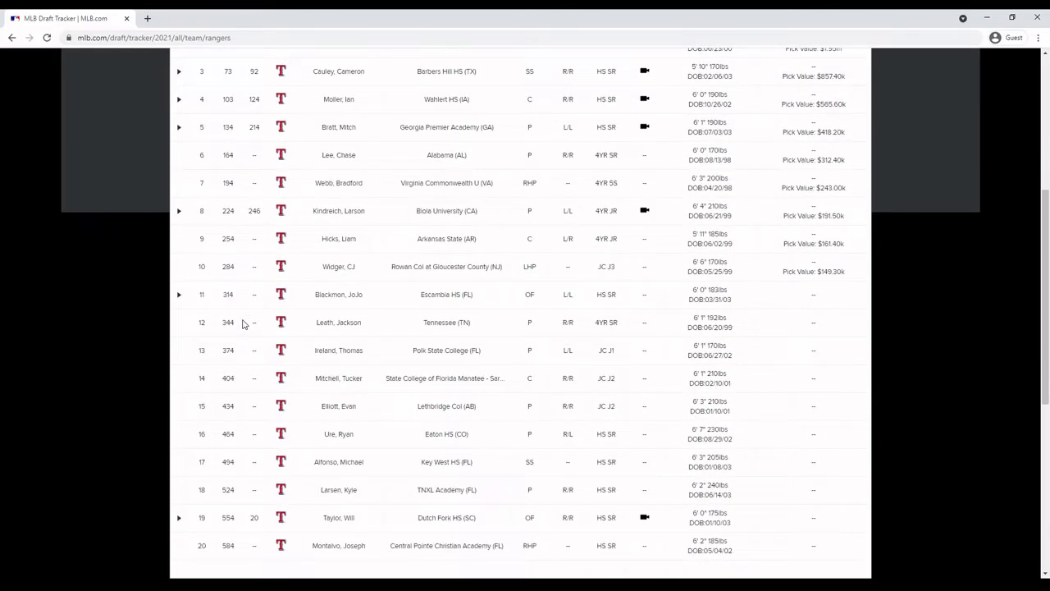
scroll(down, 3)
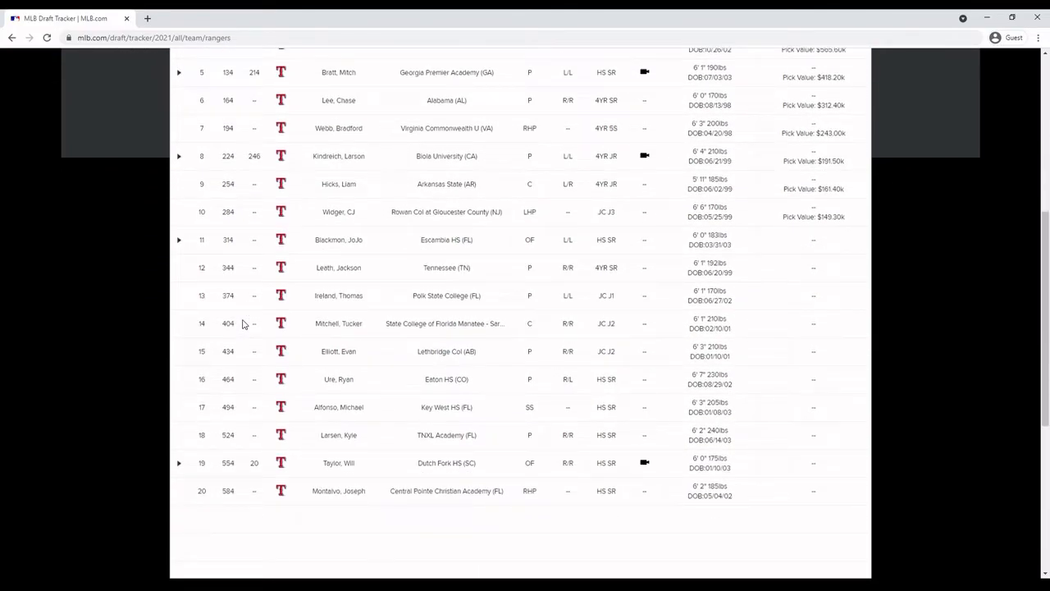
mouse_move(179, 238)
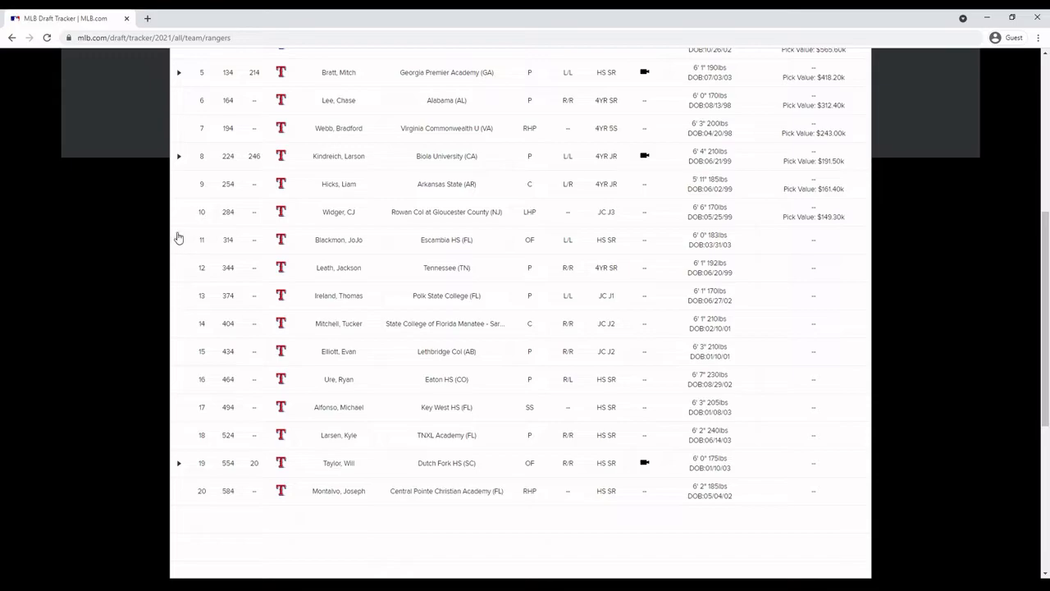
click(179, 239)
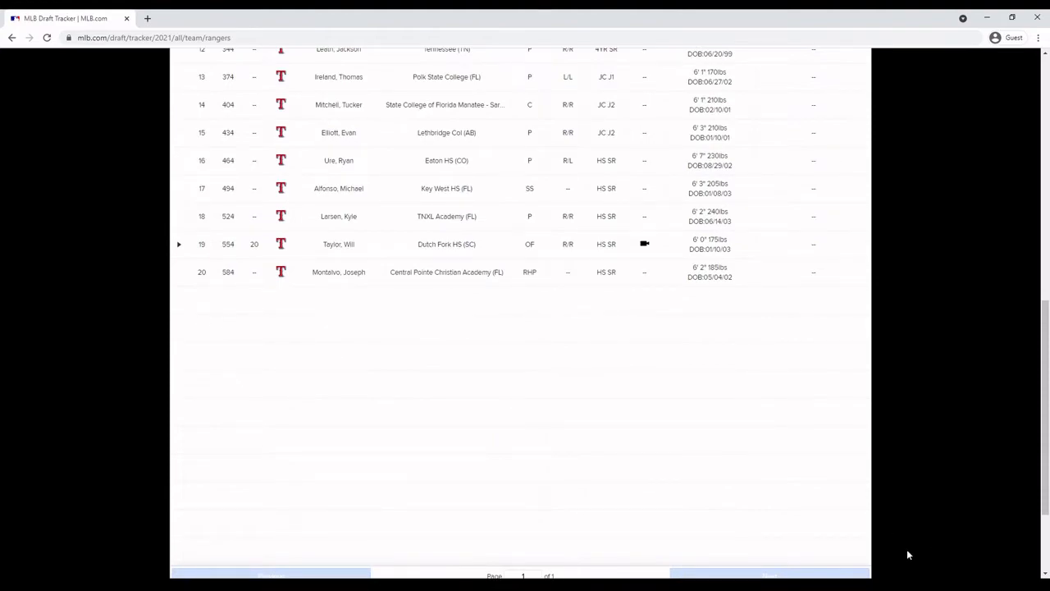
scroll(up, 3)
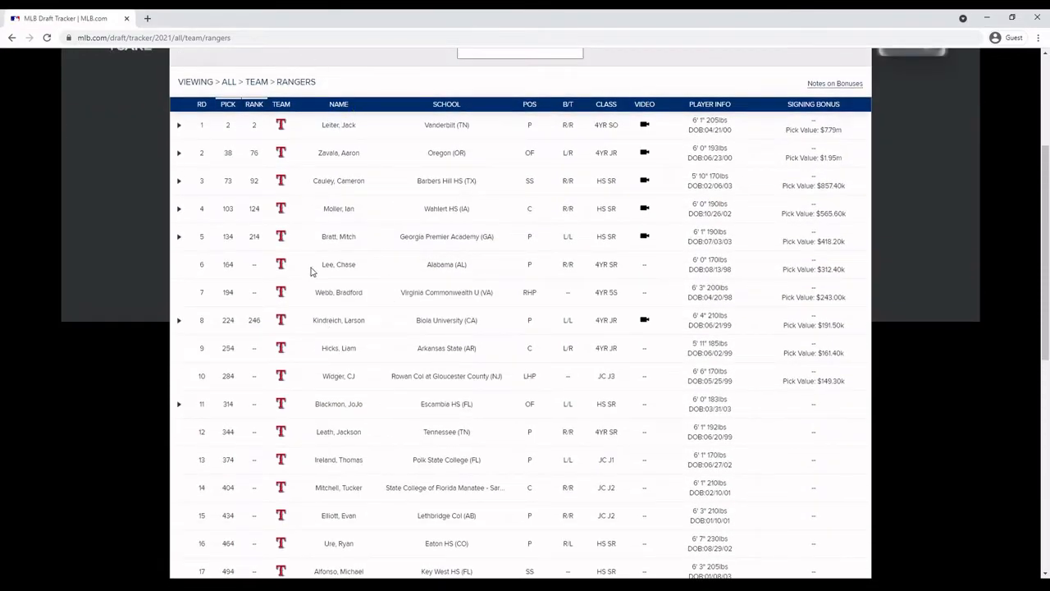
scroll(down, 3)
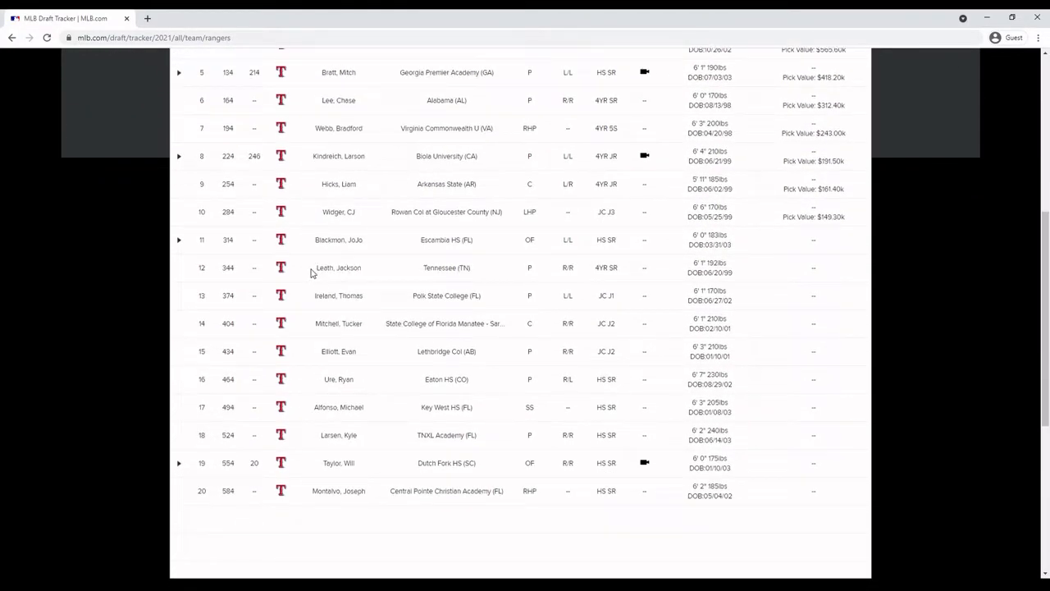
mouse_move(549, 201)
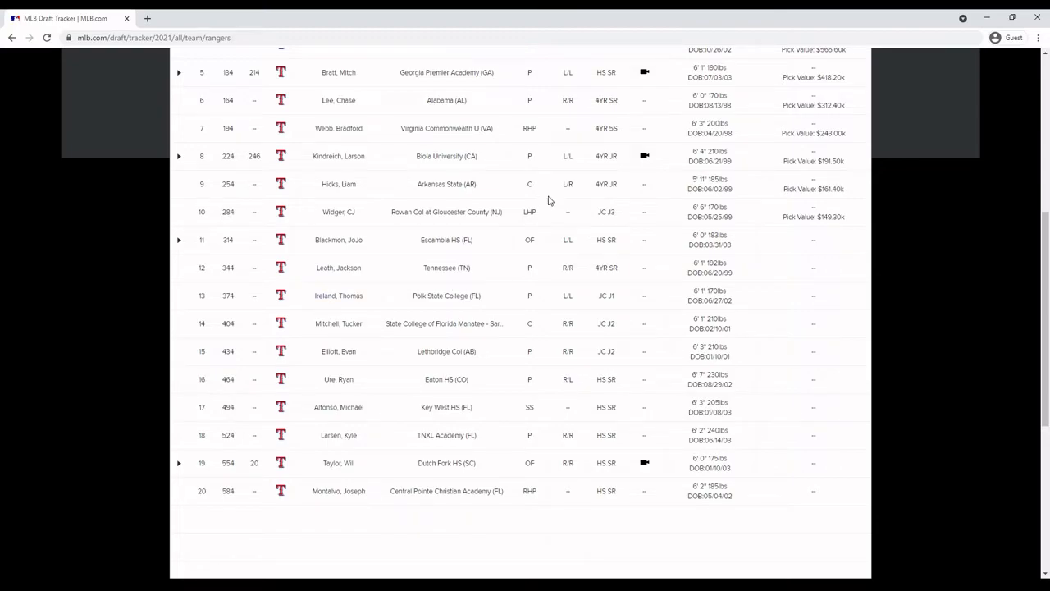
mouse_move(548, 479)
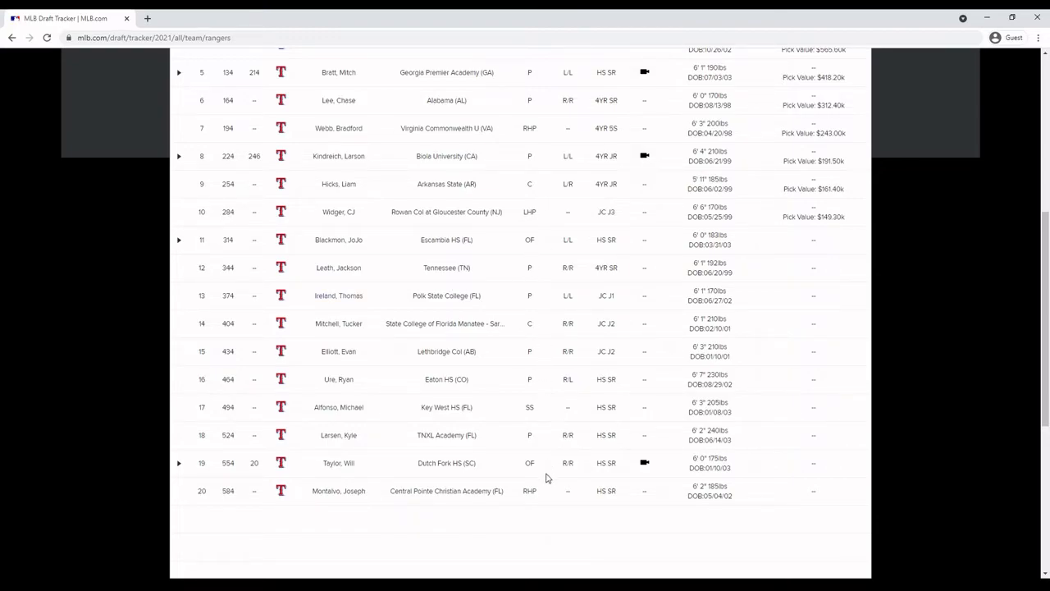
mouse_move(548, 510)
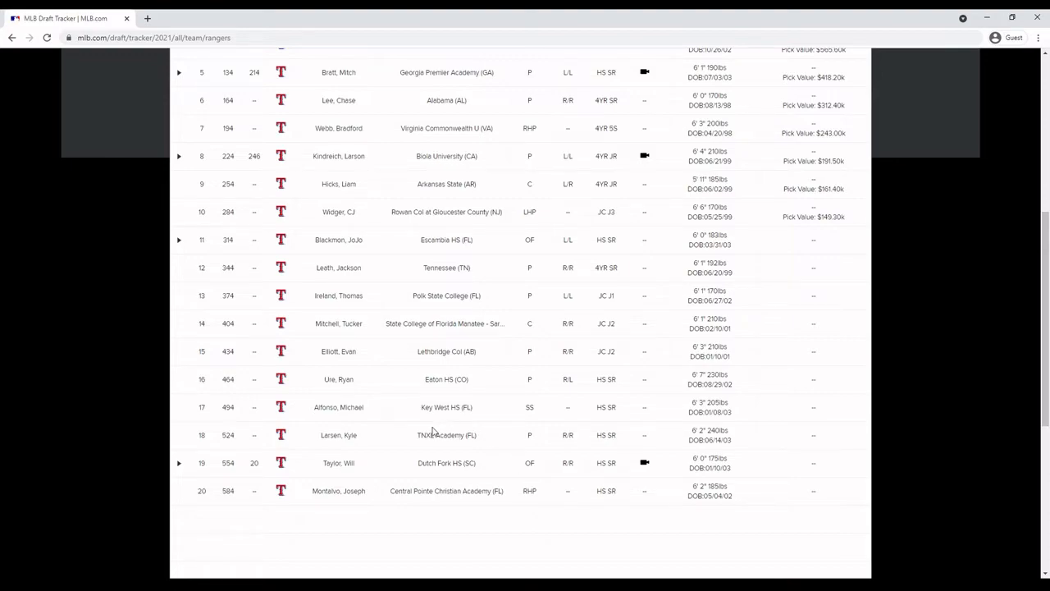
double_click(338, 435)
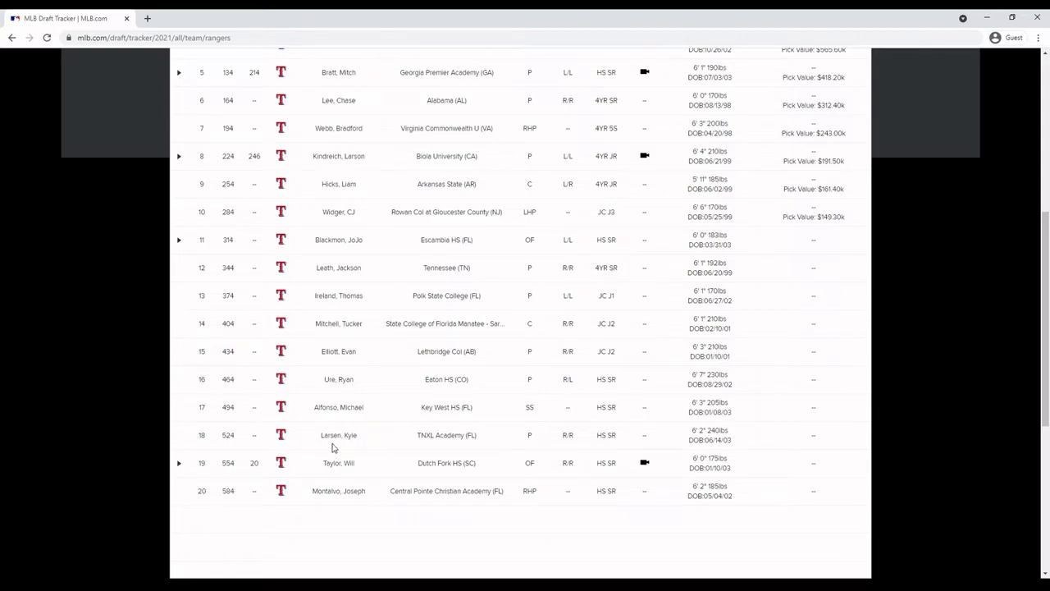
mouse_move(338, 445)
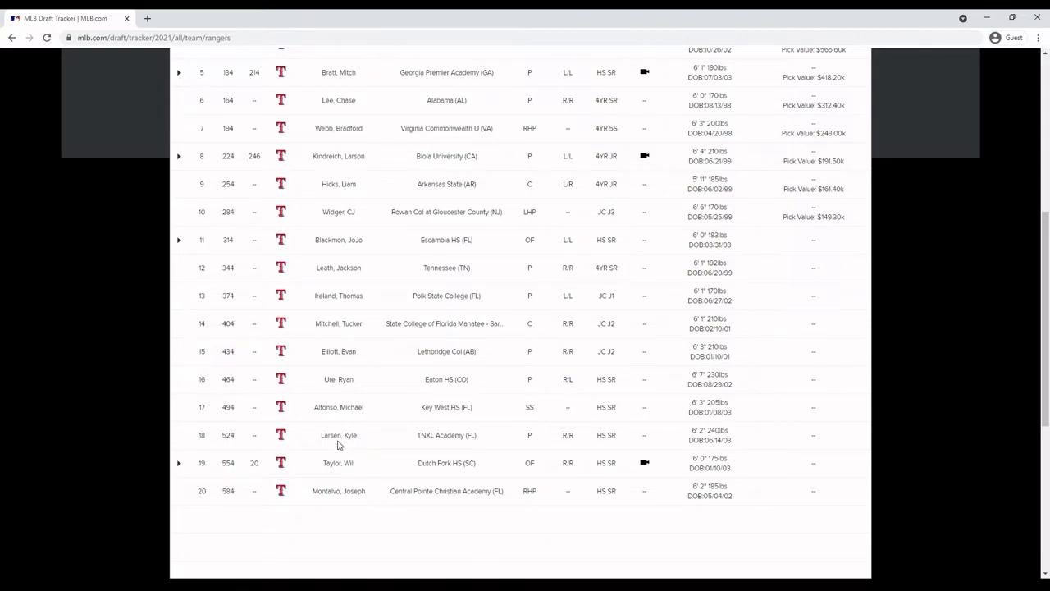
mouse_move(367, 484)
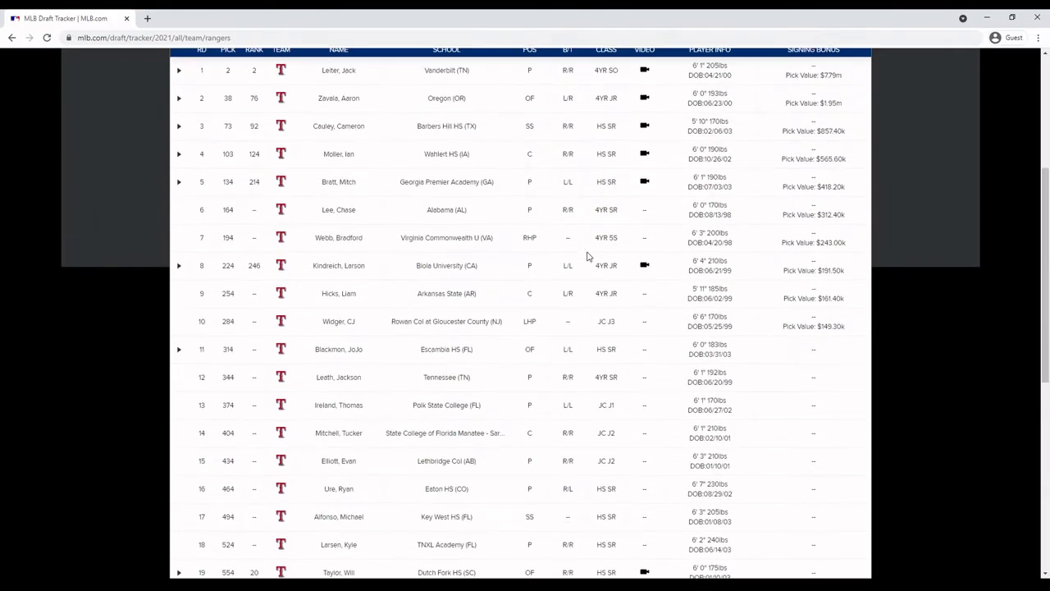
scroll(down, 3)
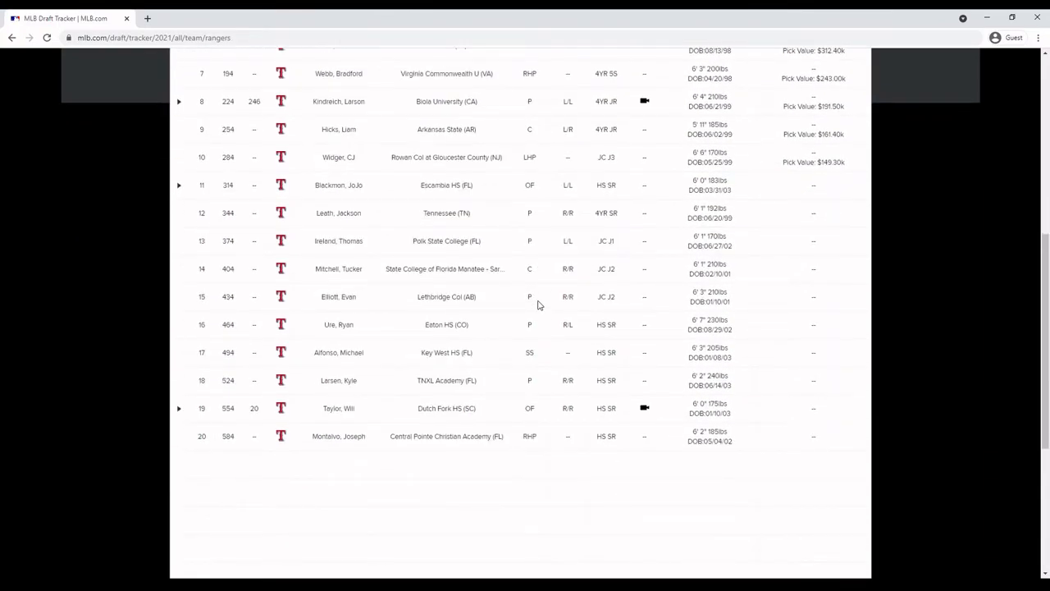
mouse_move(587, 418)
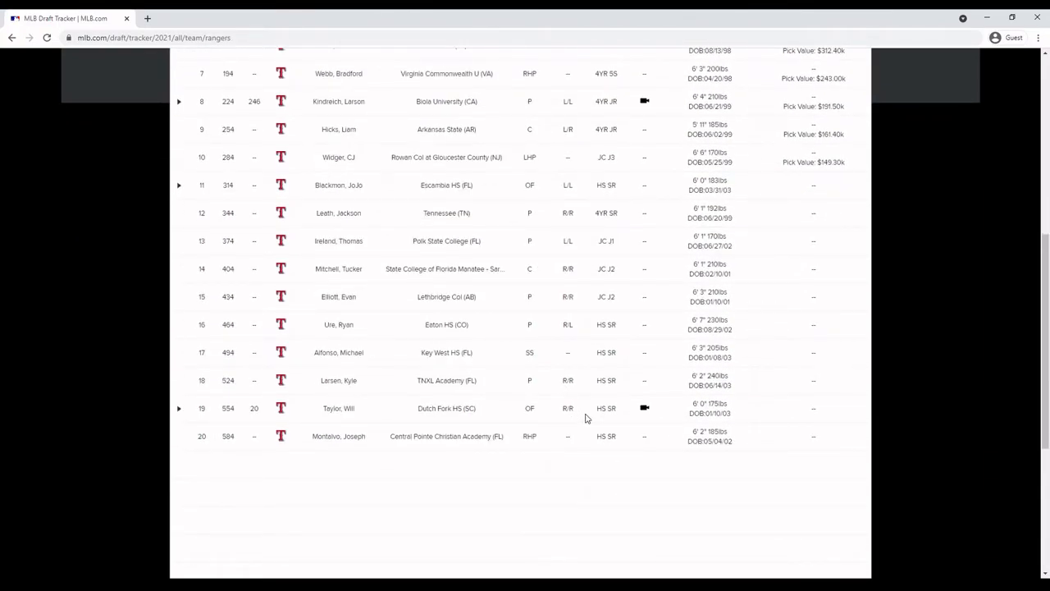
mouse_move(594, 417)
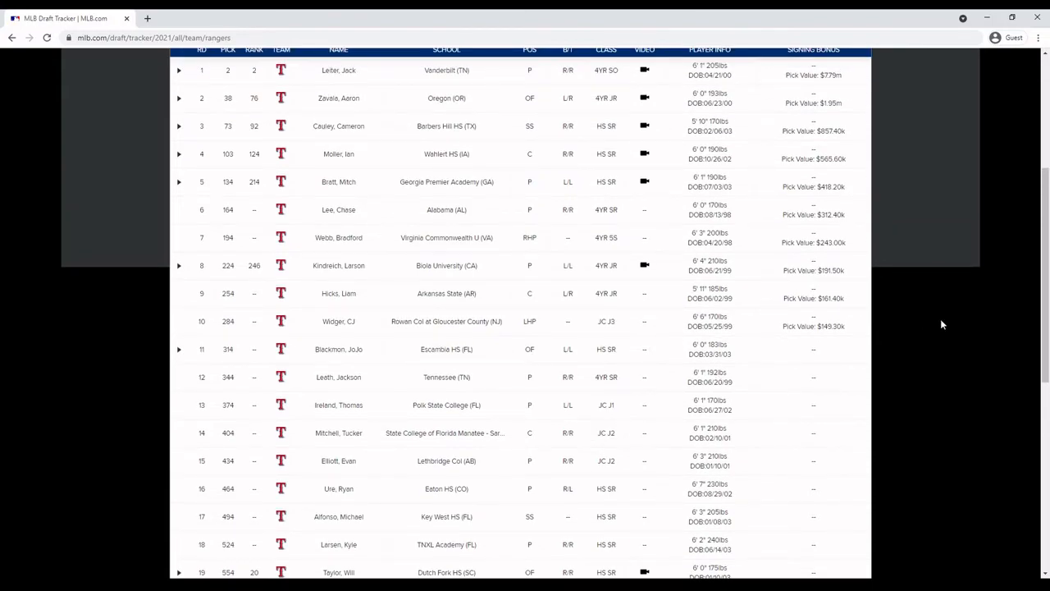
mouse_move(853, 315)
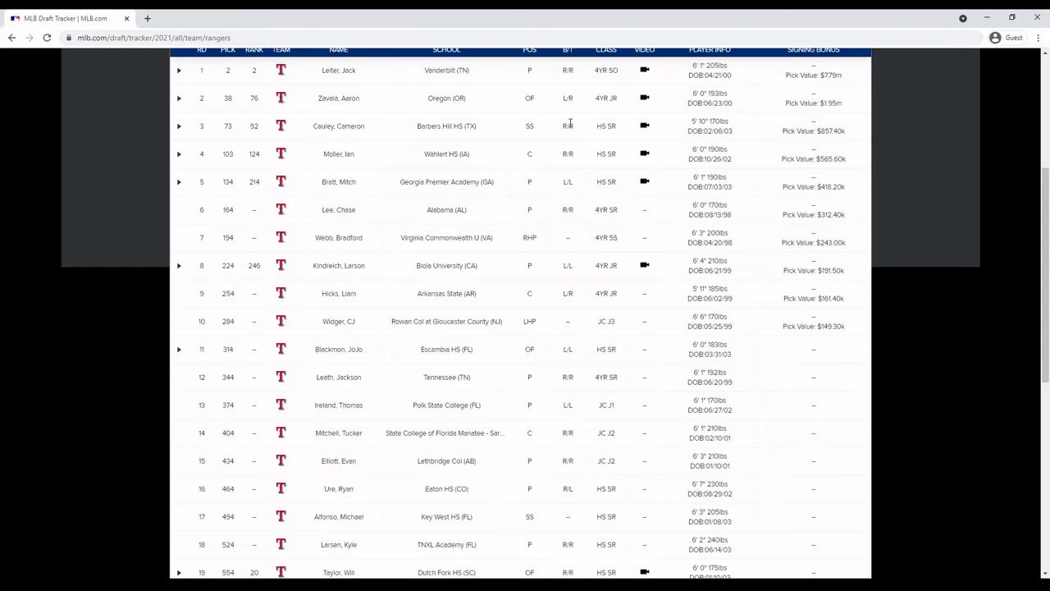
scroll(down, 3)
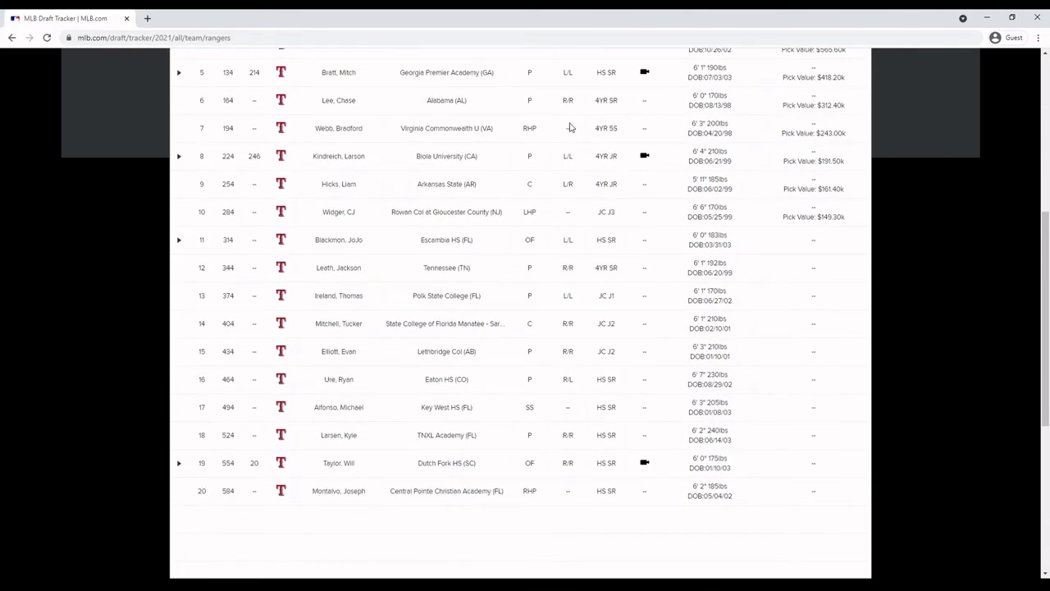
mouse_move(571, 128)
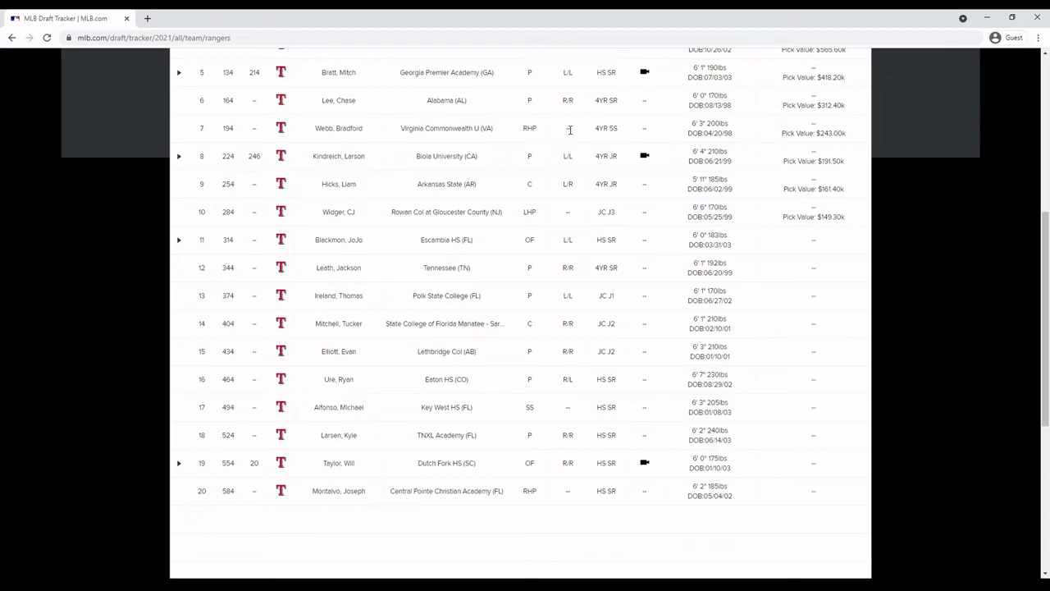
mouse_move(538, 184)
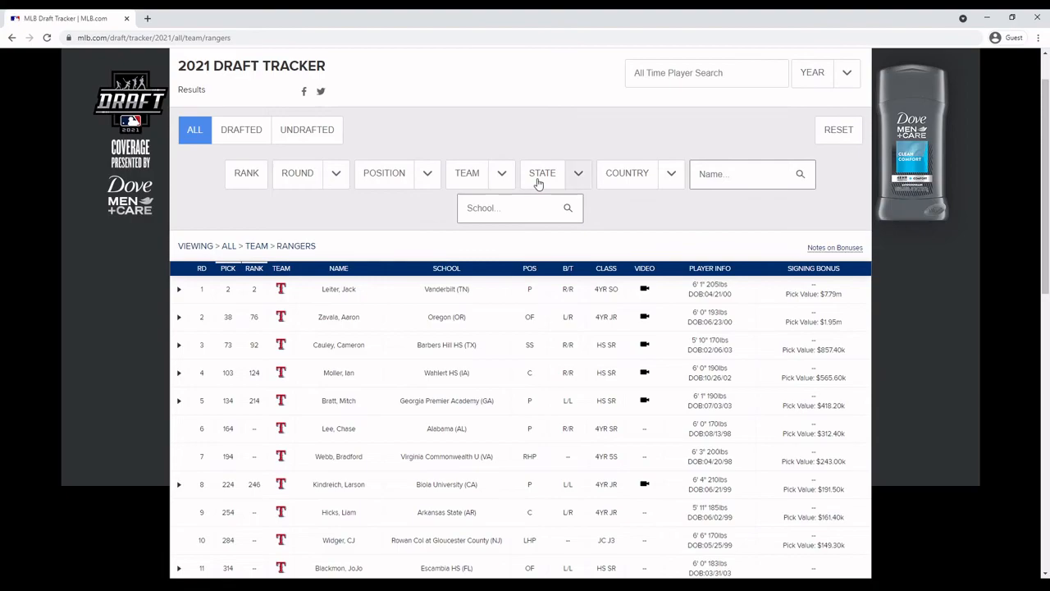
scroll(down, 3)
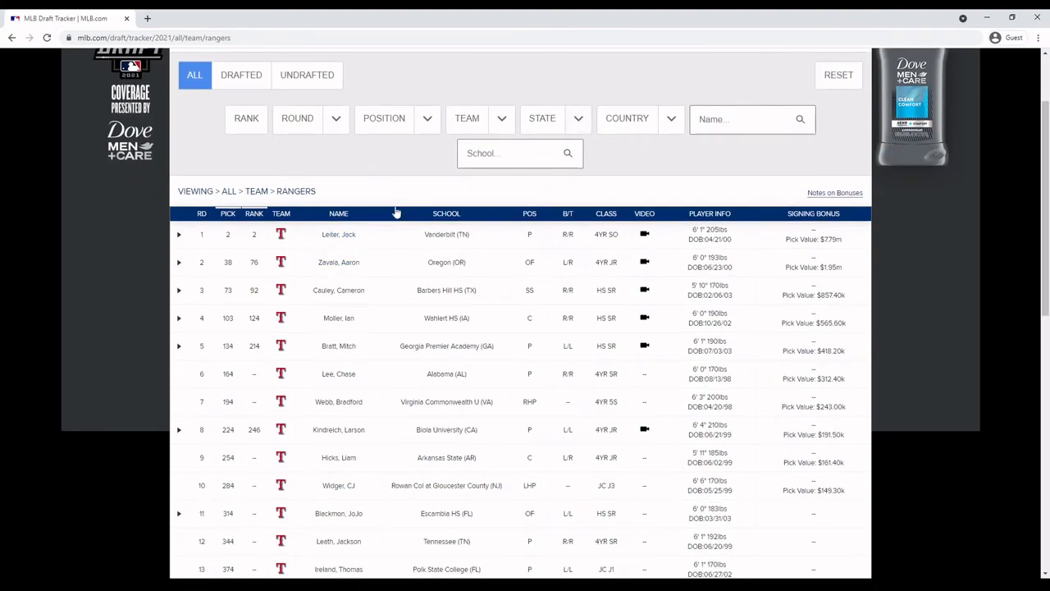
mouse_move(397, 204)
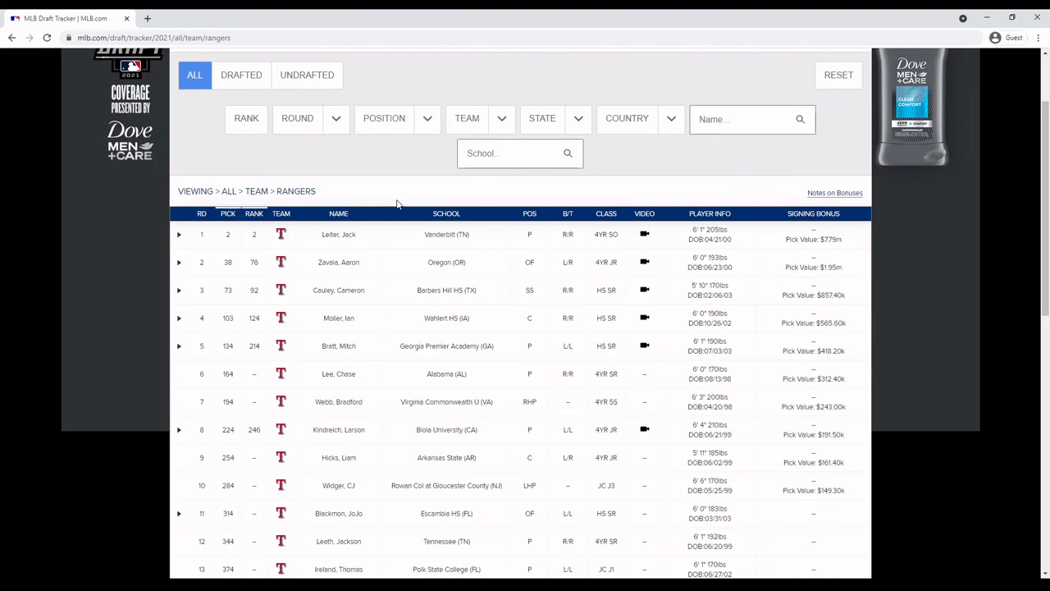
mouse_move(413, 266)
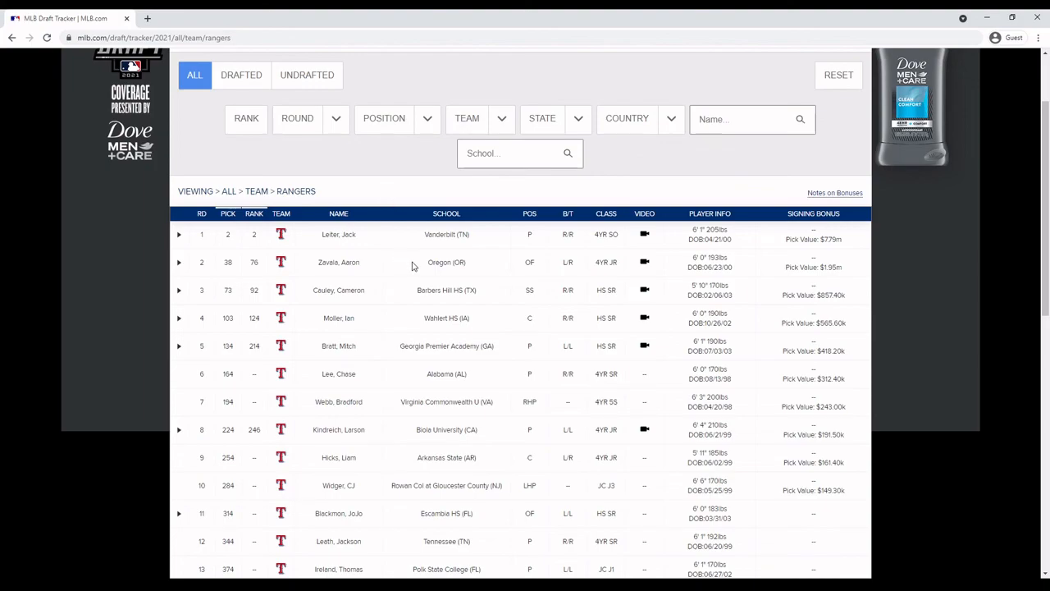